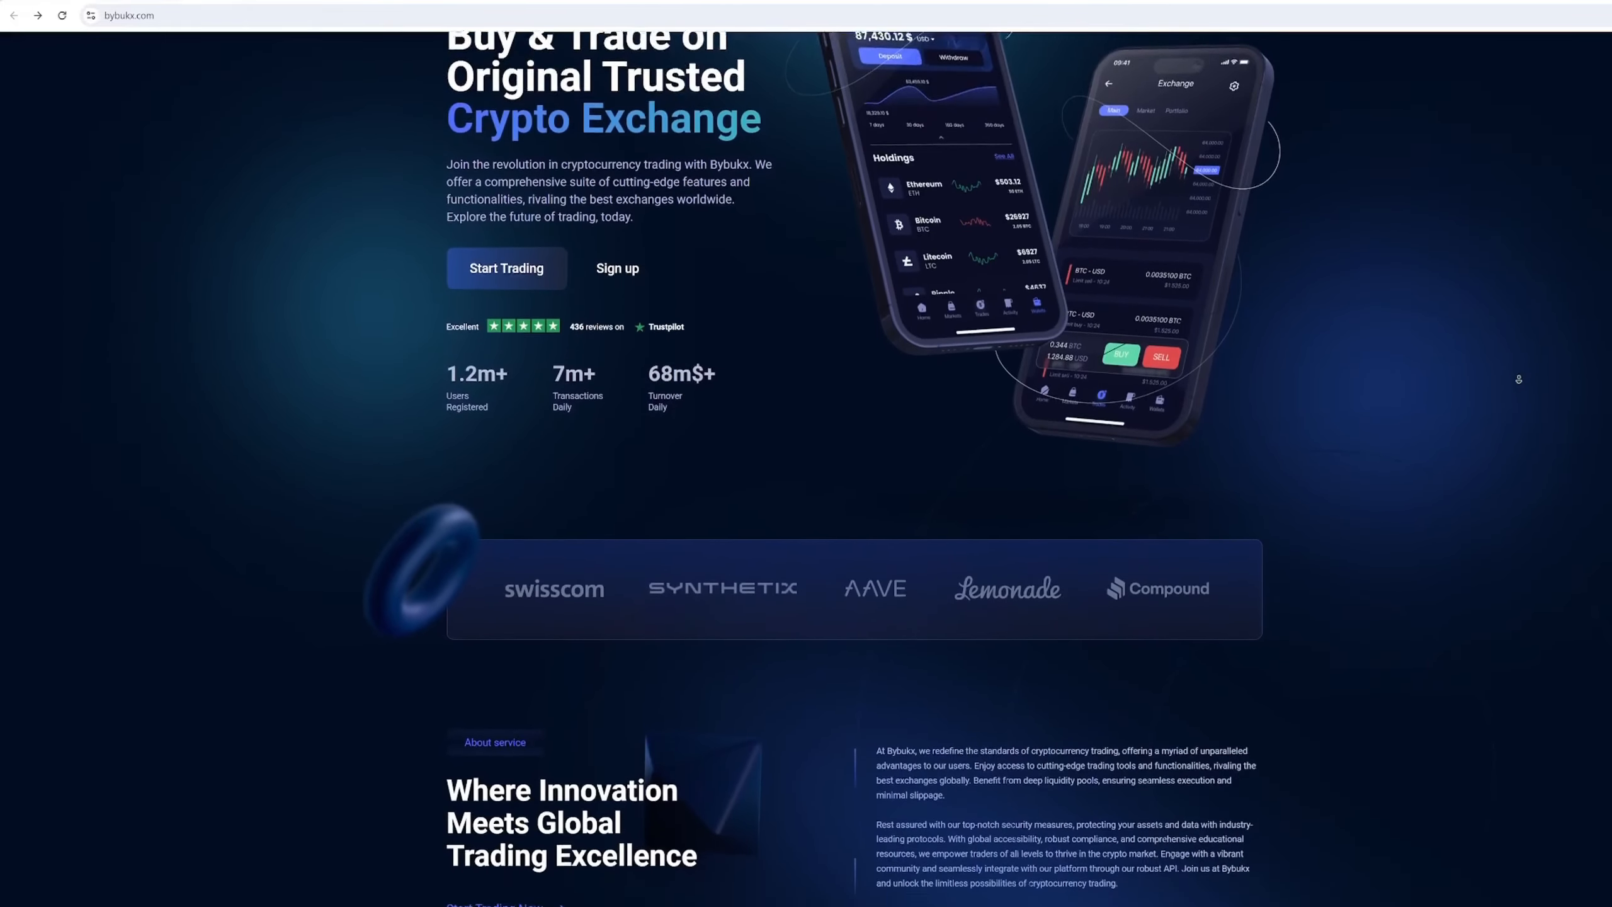
scroll(down, 3)
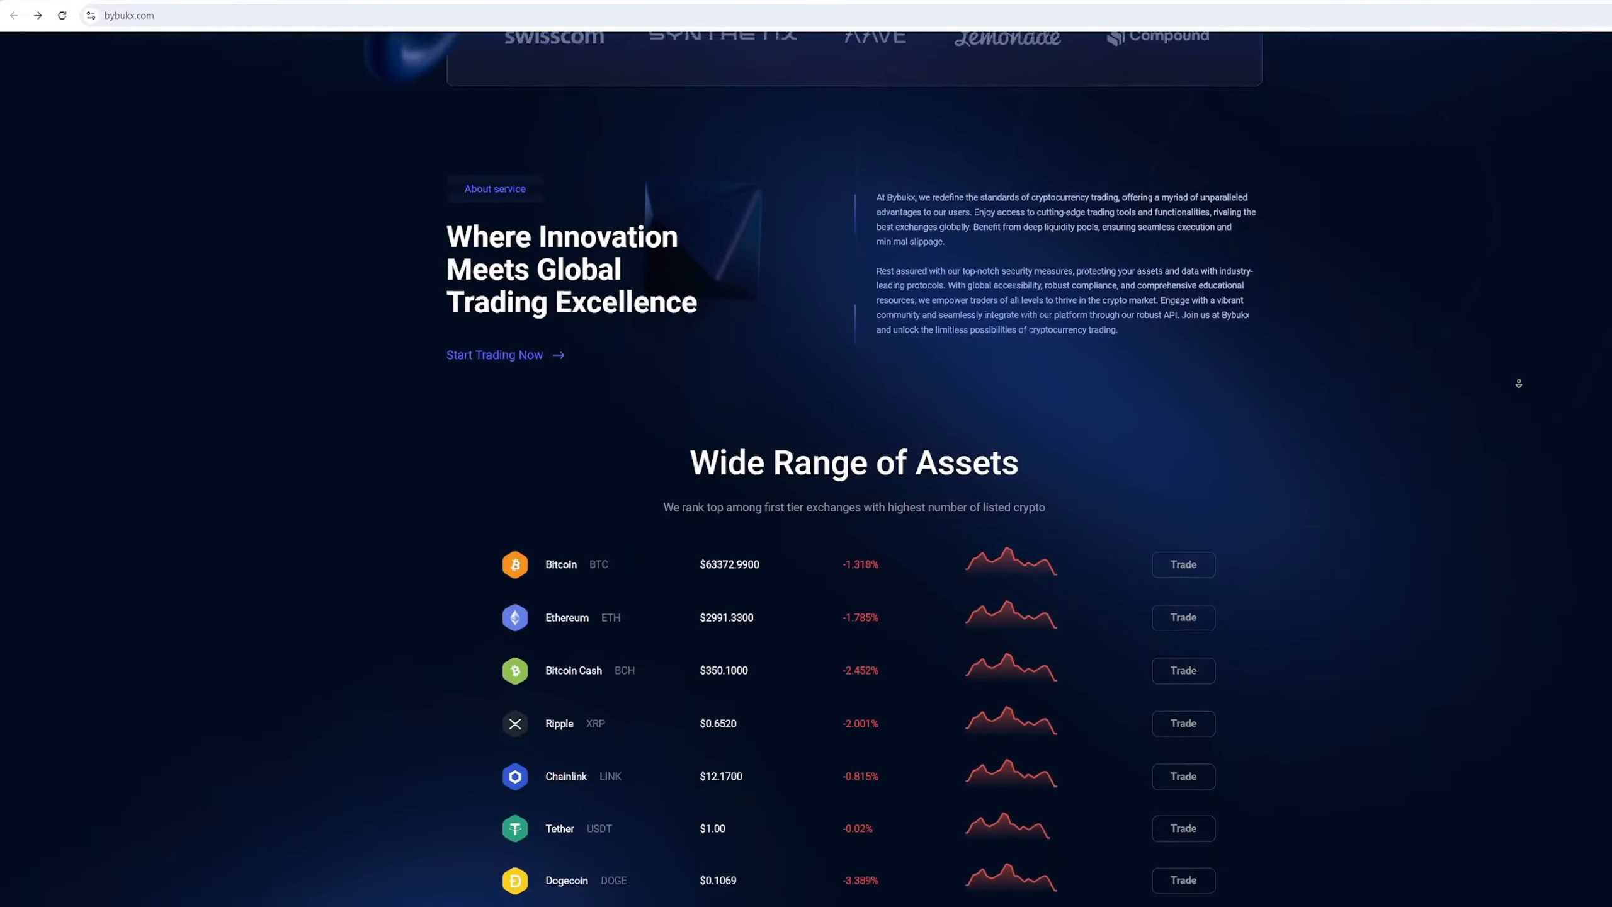
scroll(down, 3)
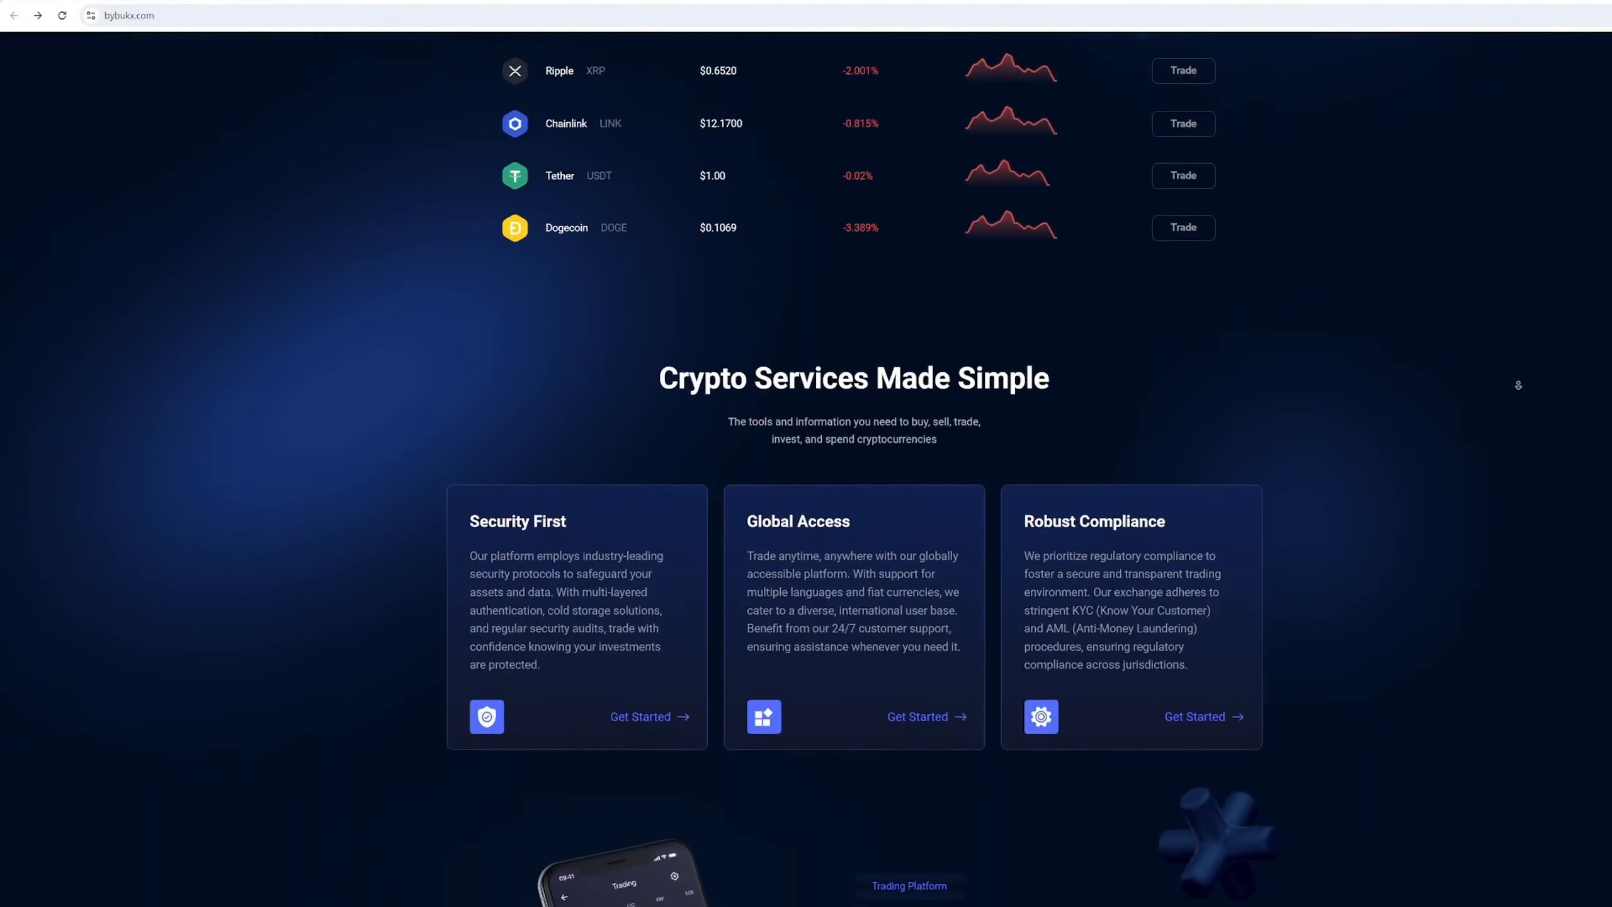
scroll(down, 3)
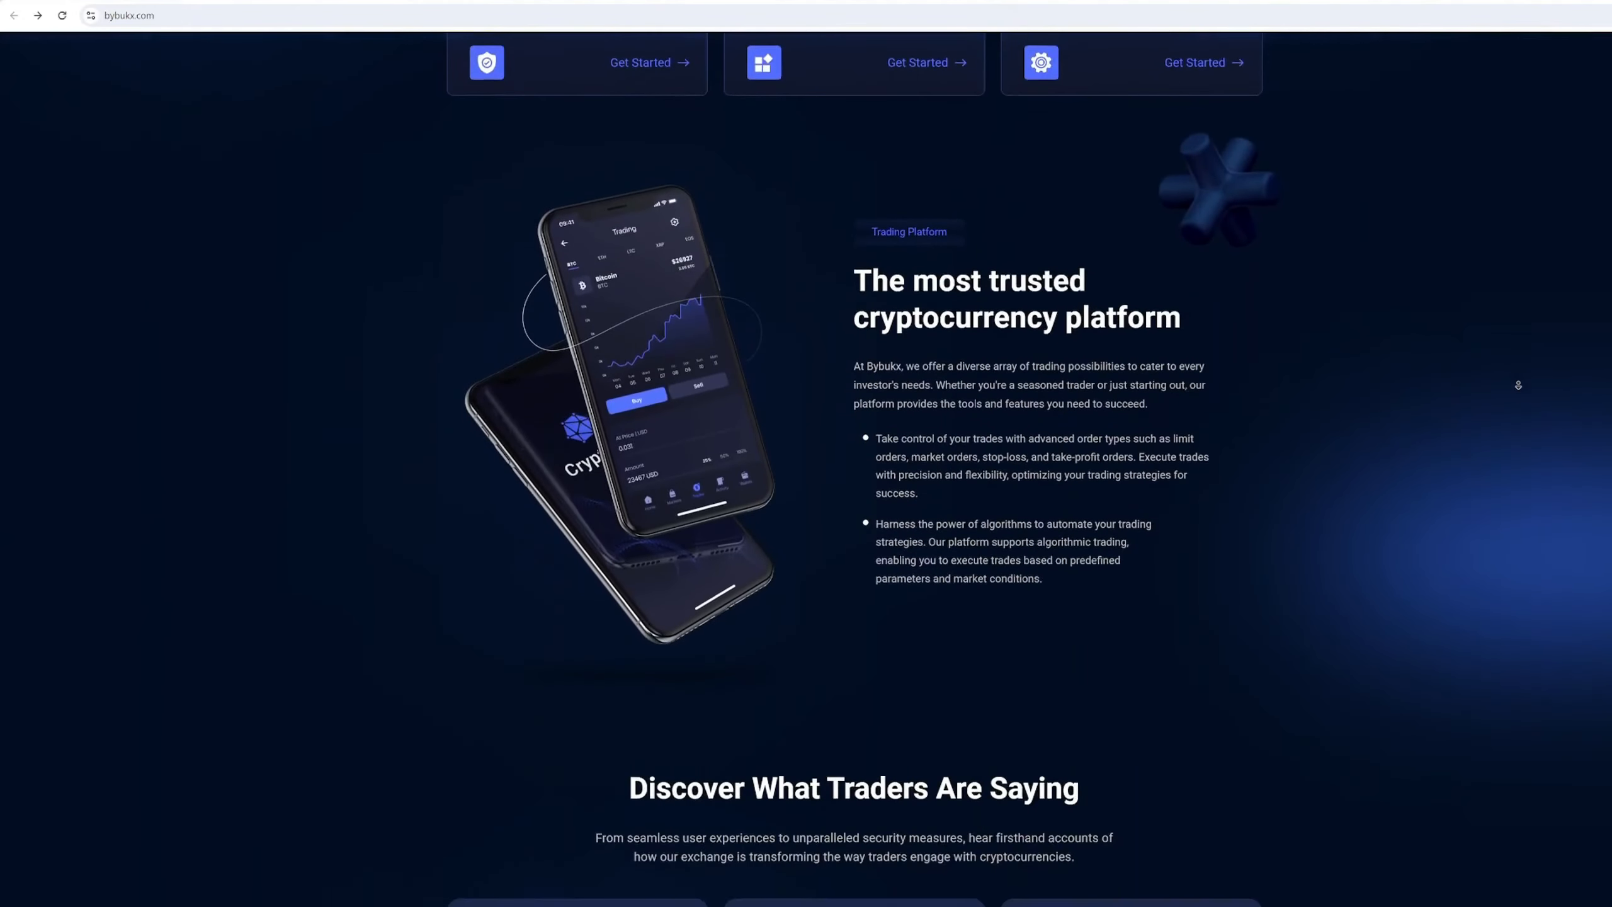
scroll(down, 3)
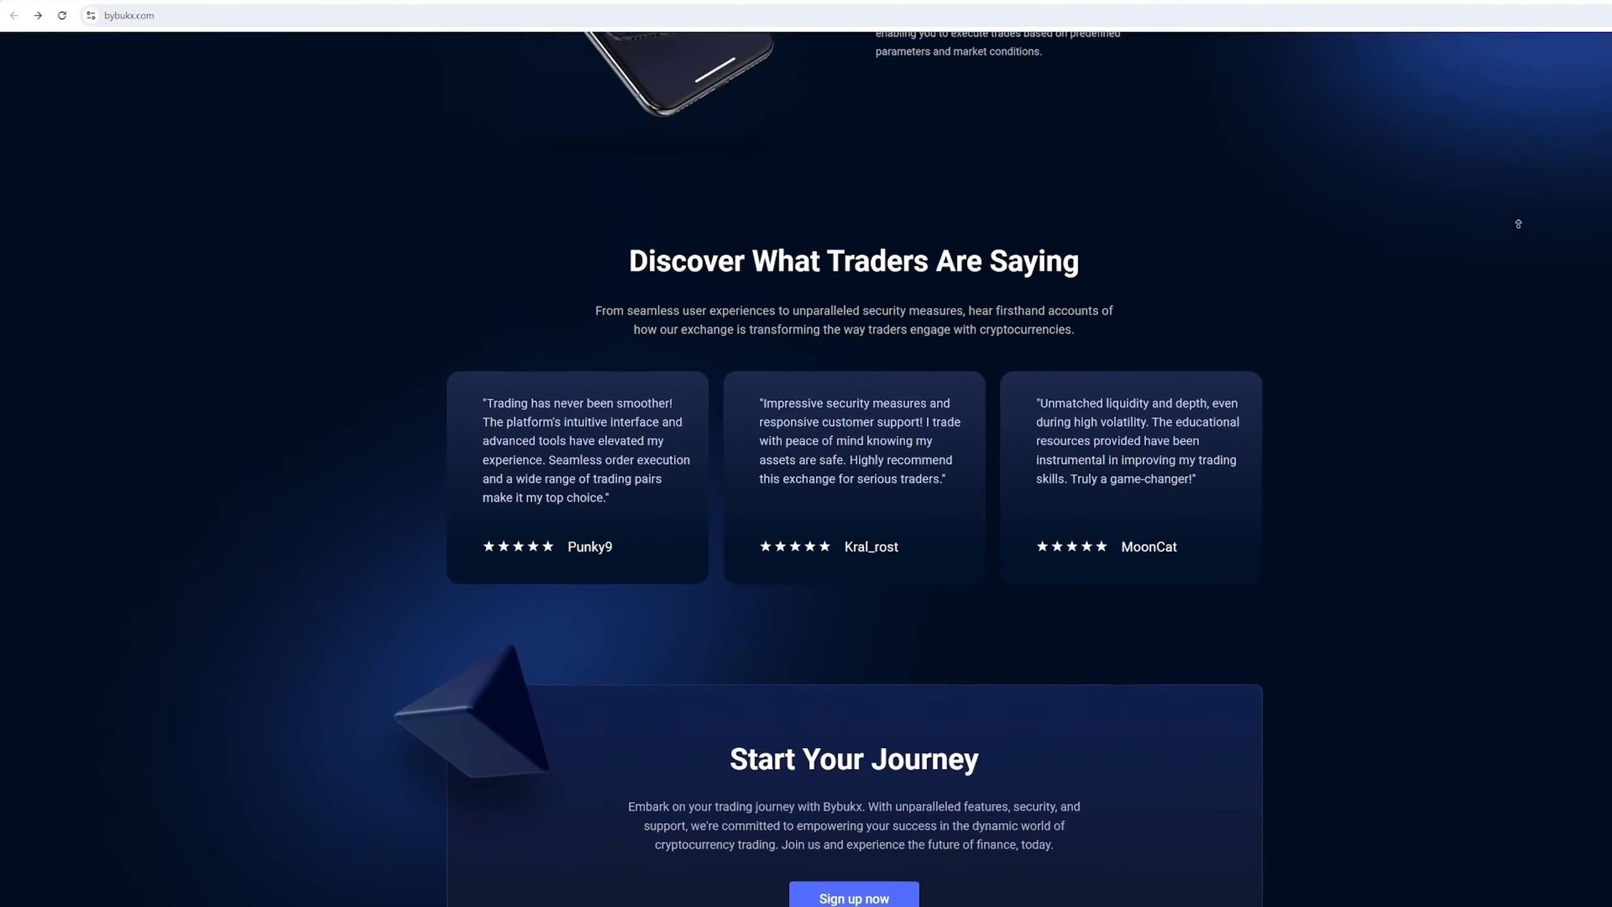
scroll(up, 3)
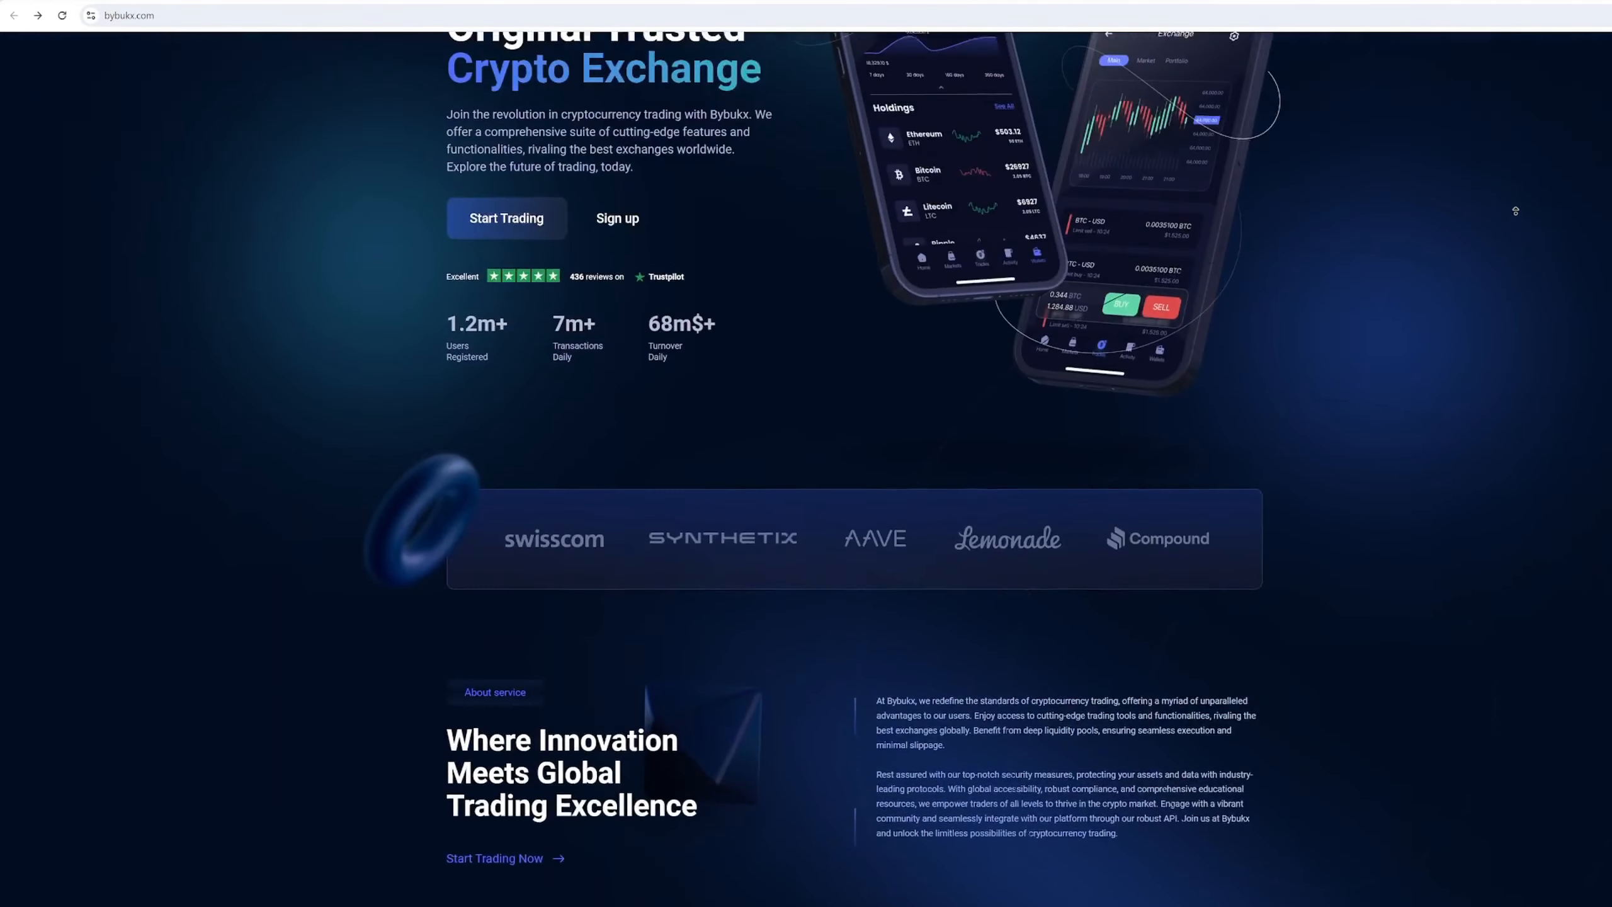
click(617, 218)
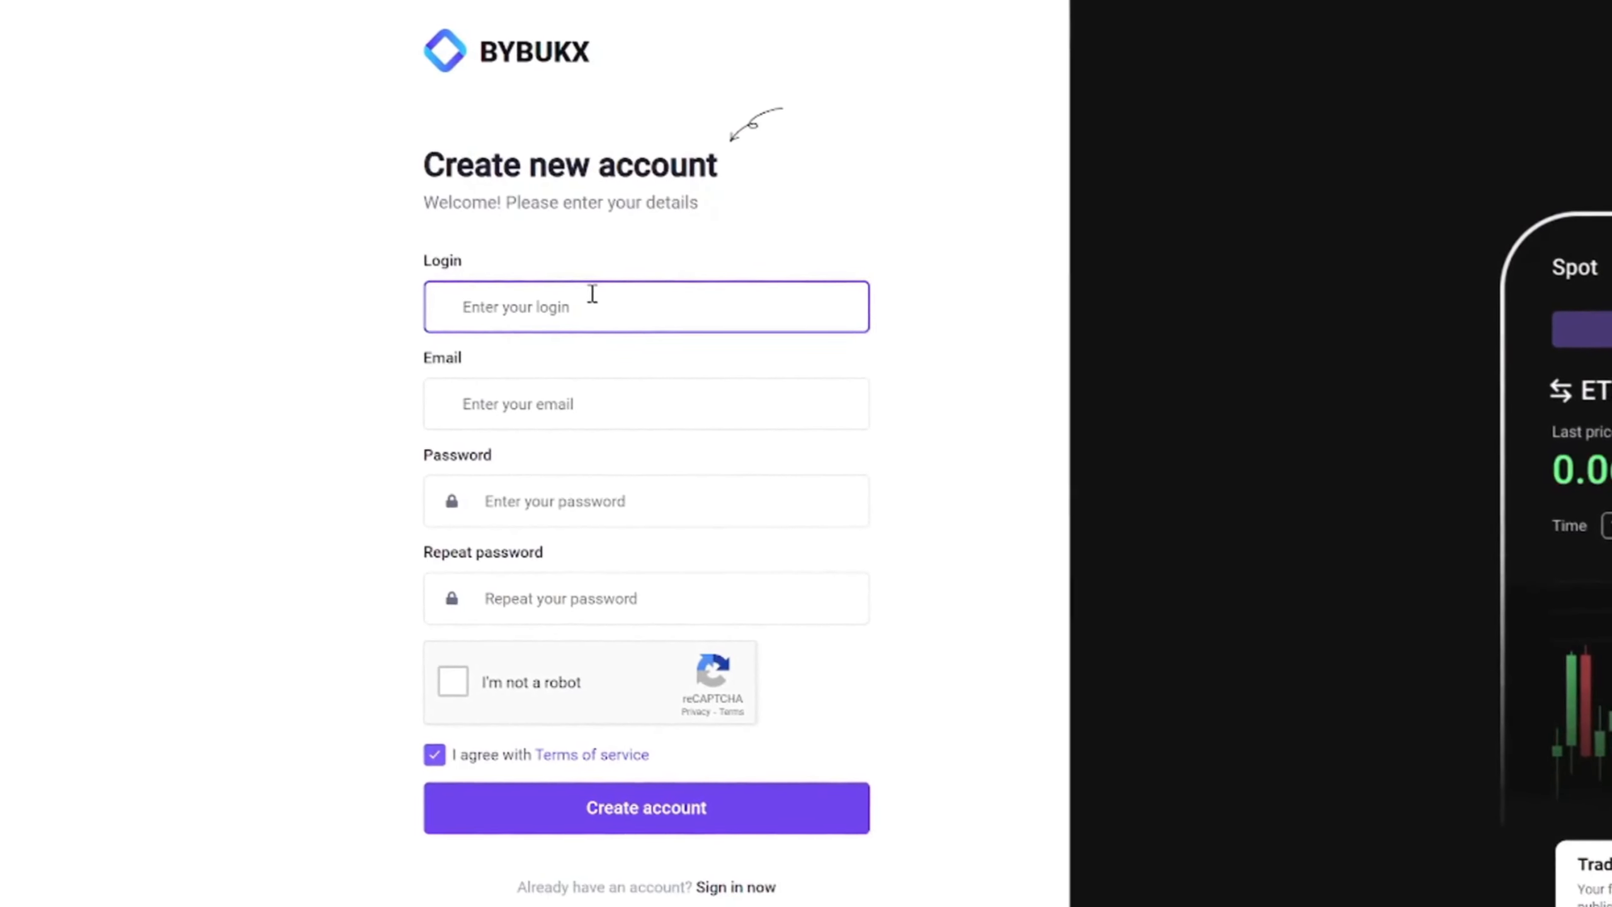
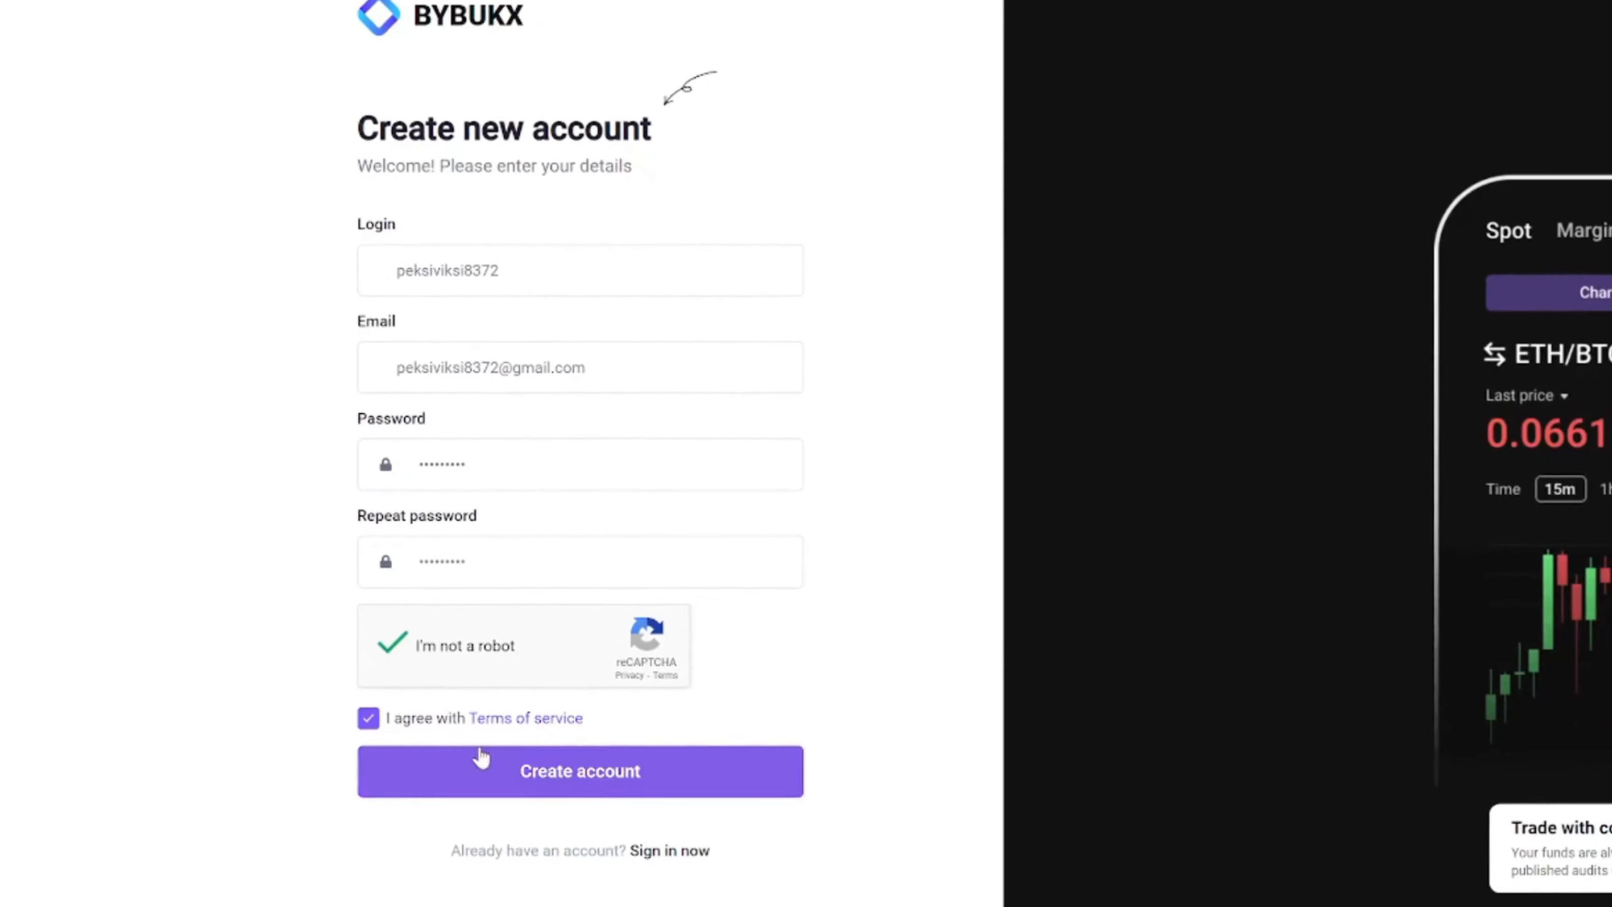
click(669, 850)
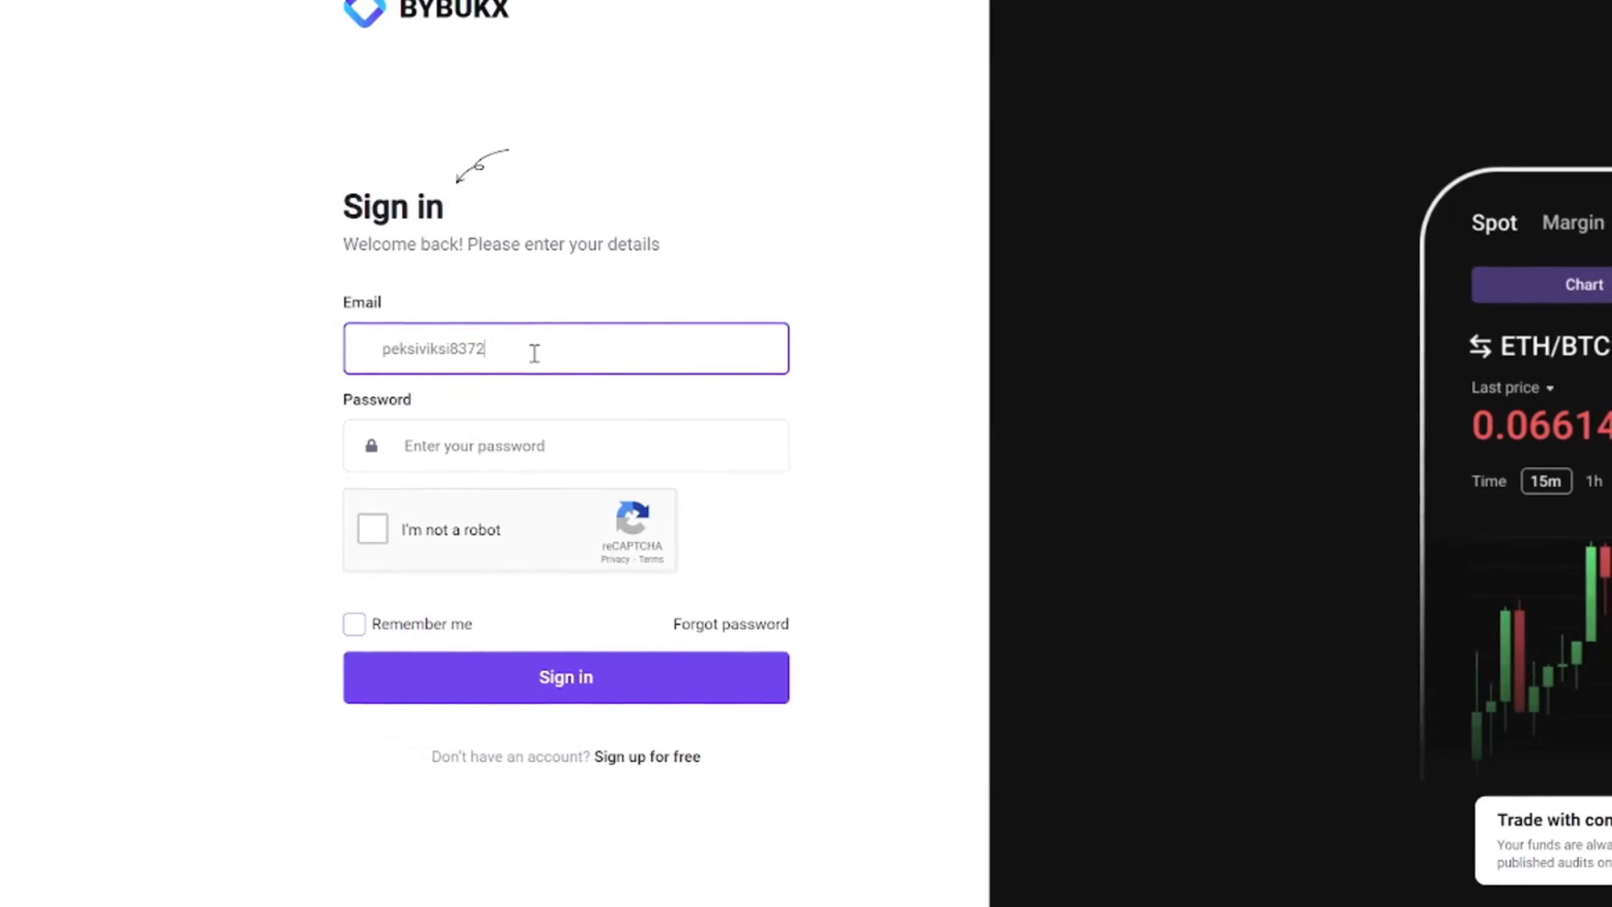
- Sign in with the new email after passing the reCAPTCHA check
text(@gmail.com)
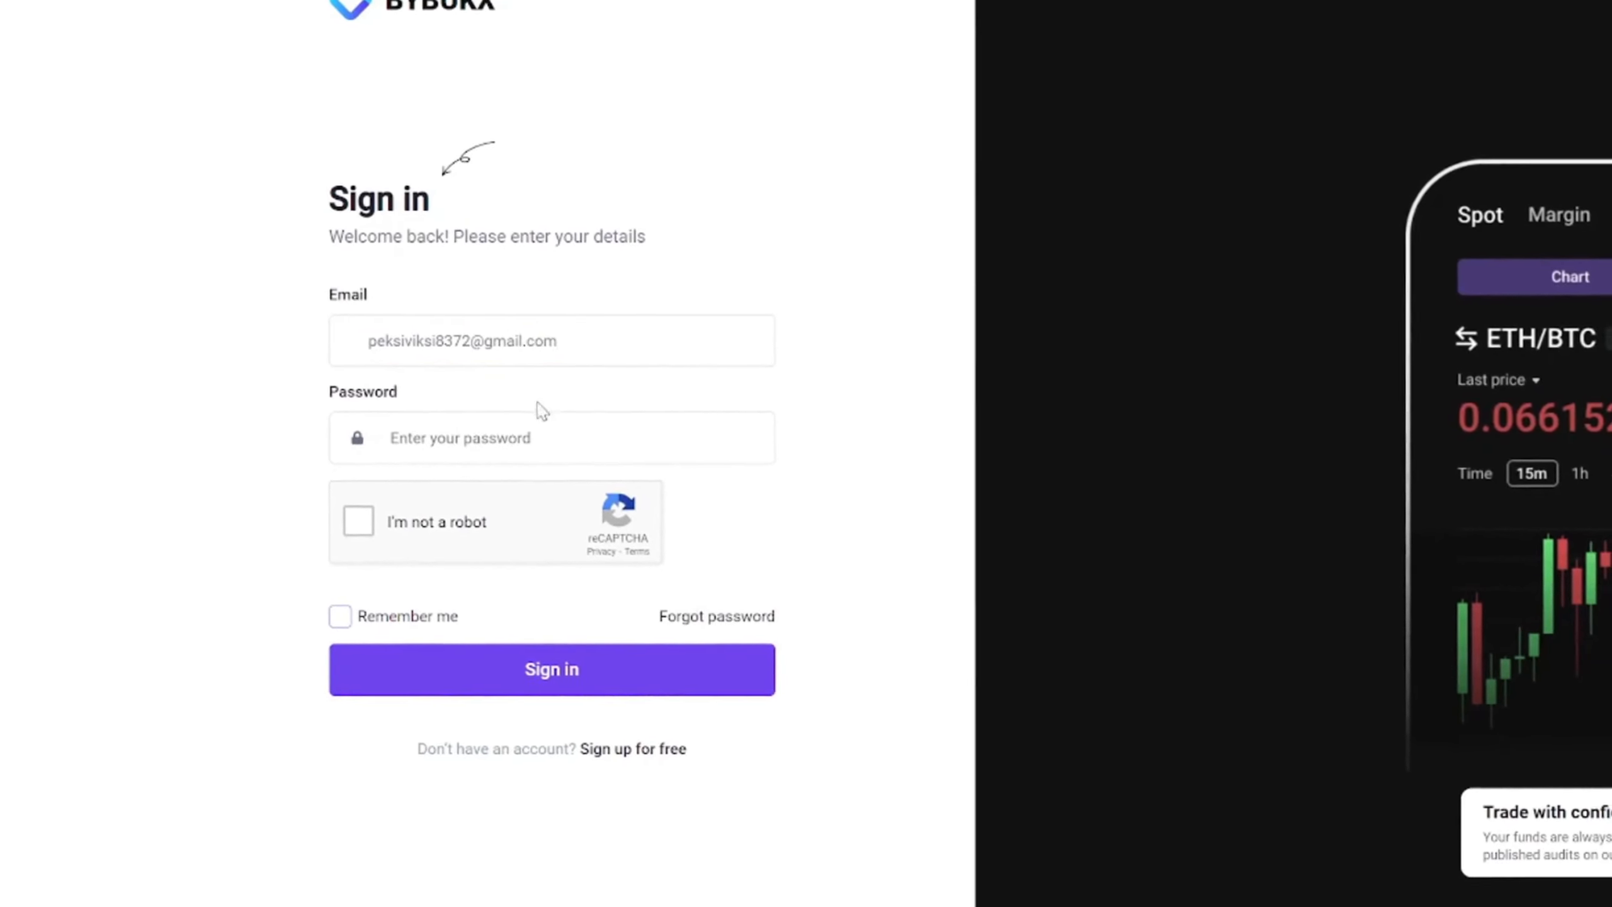
click(358, 521)
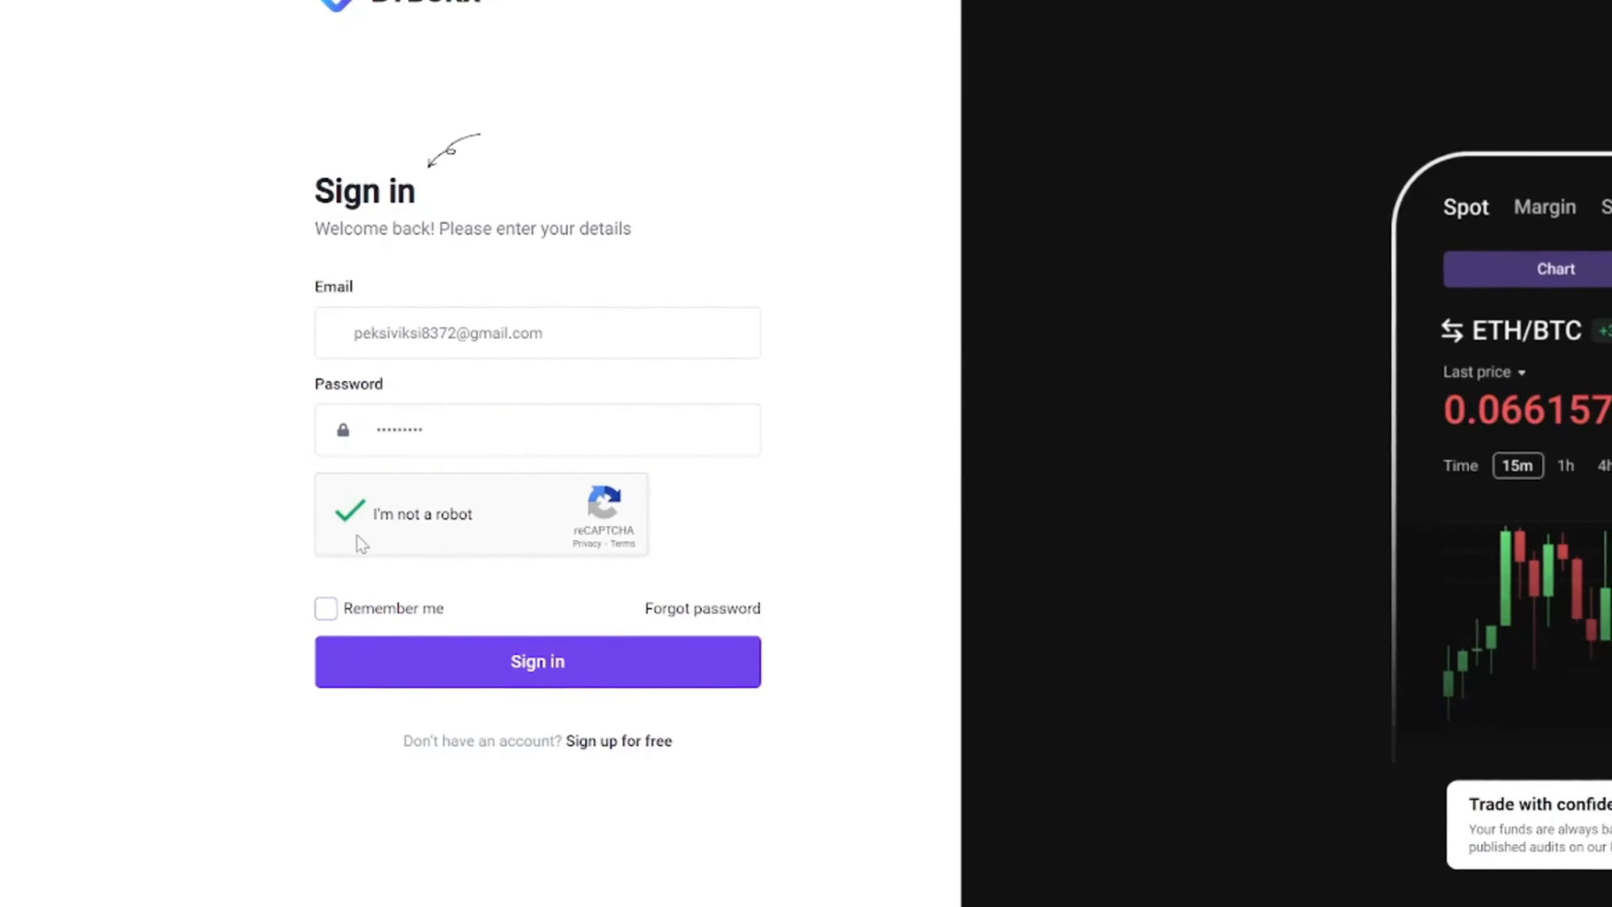
click(537, 661)
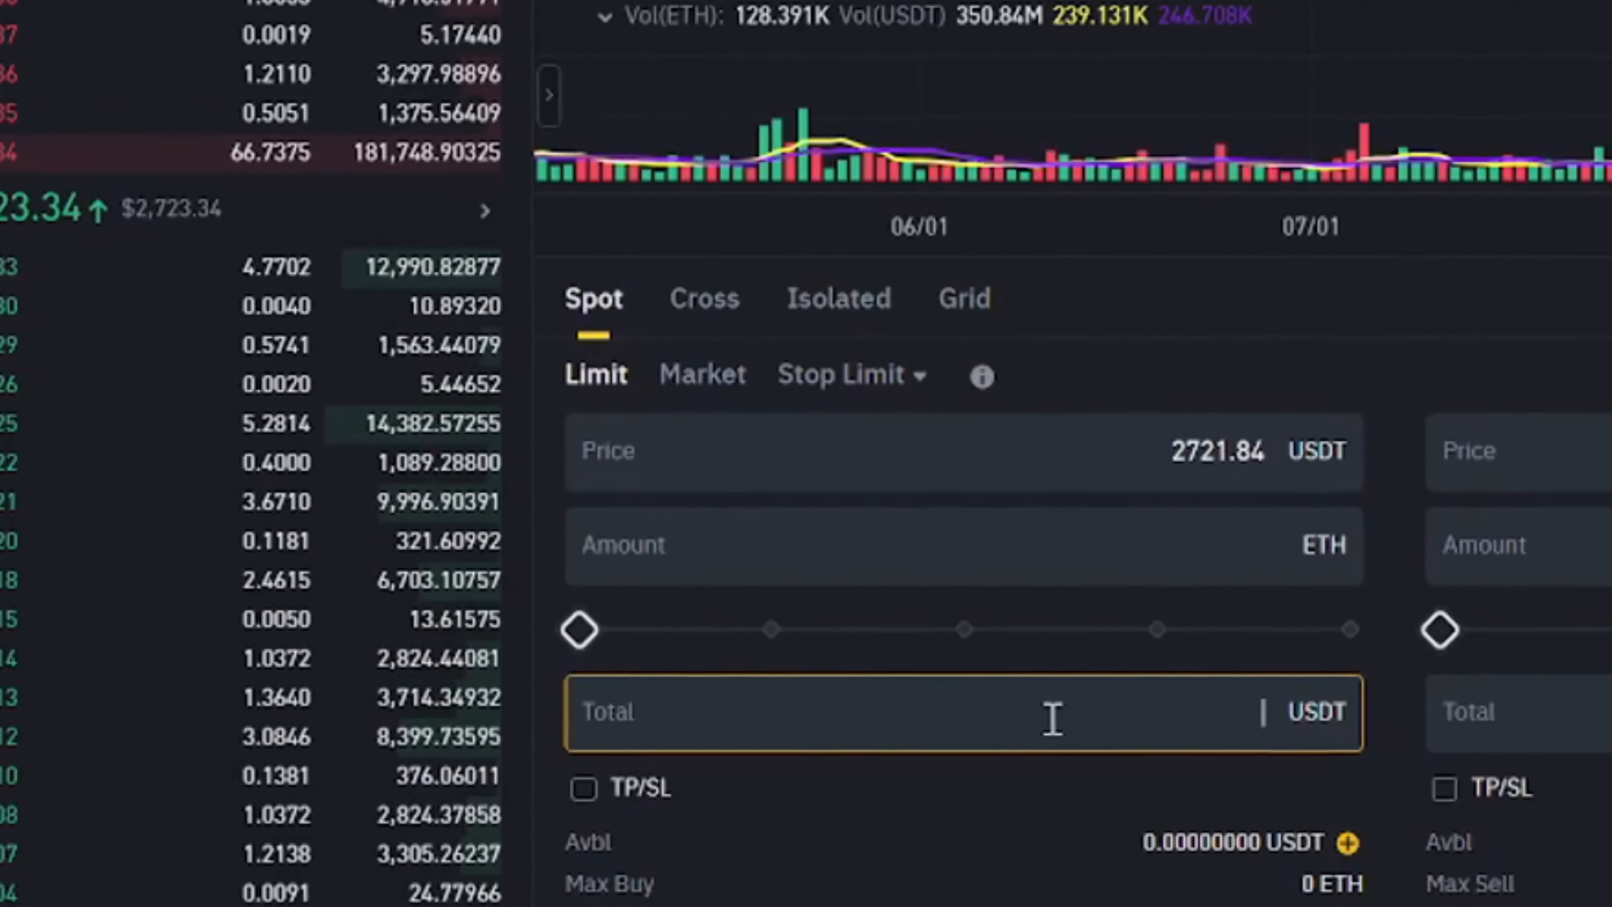
- Enter a 5000 USDT total for the ETH/USDT limit buy
text(5000)
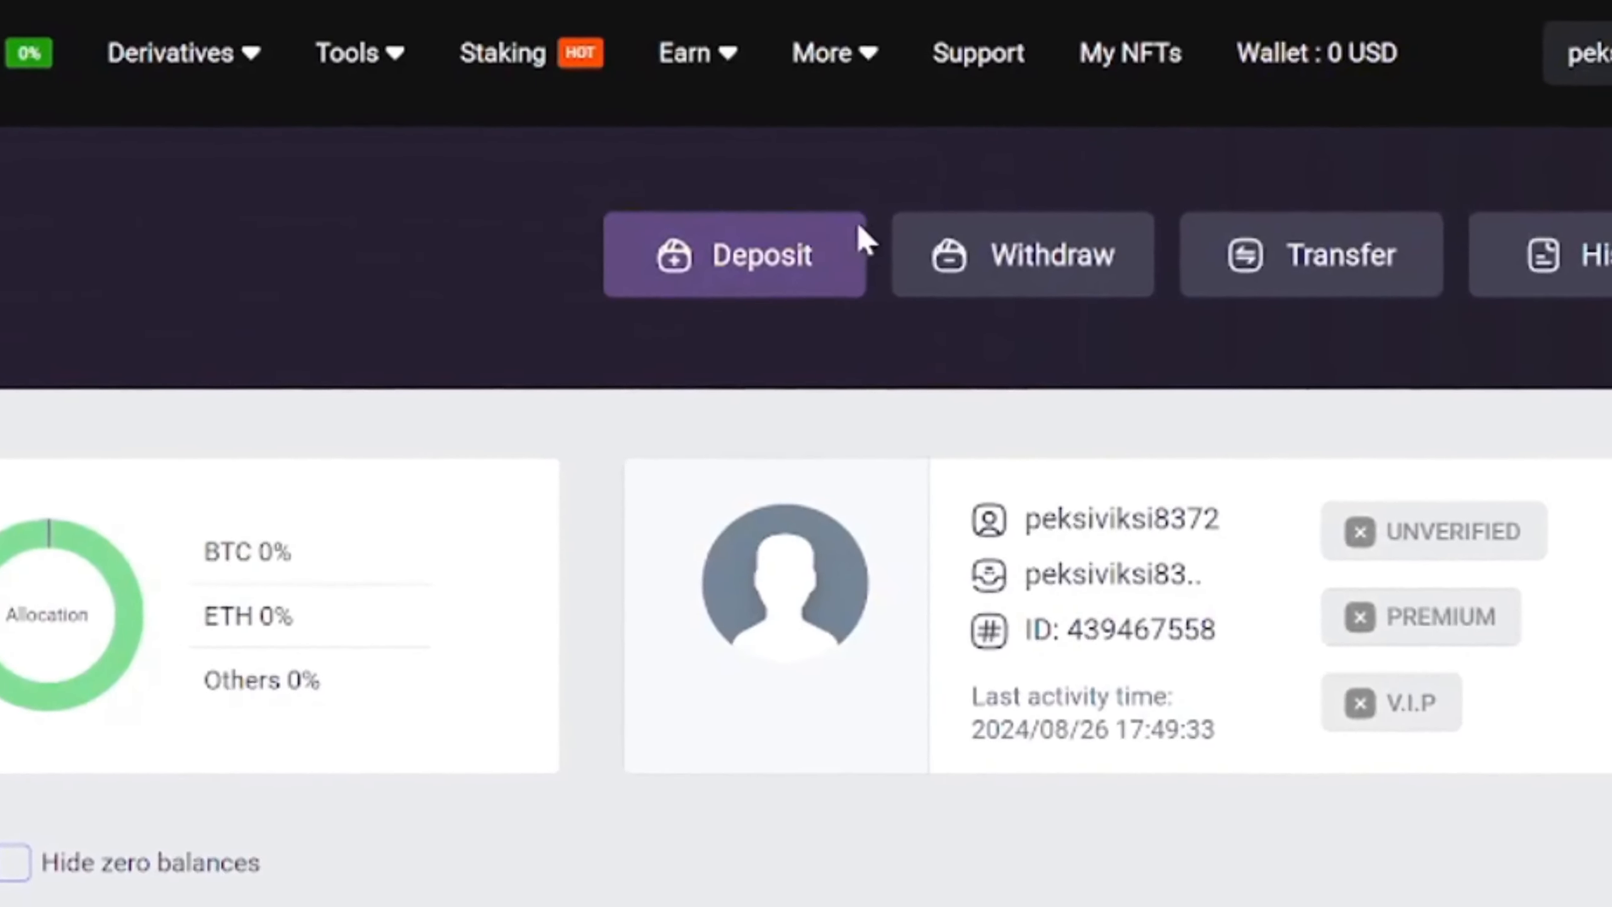
- Open Deposit with Ethereum ERC-20 selected and copy the ETH address
click(734, 254)
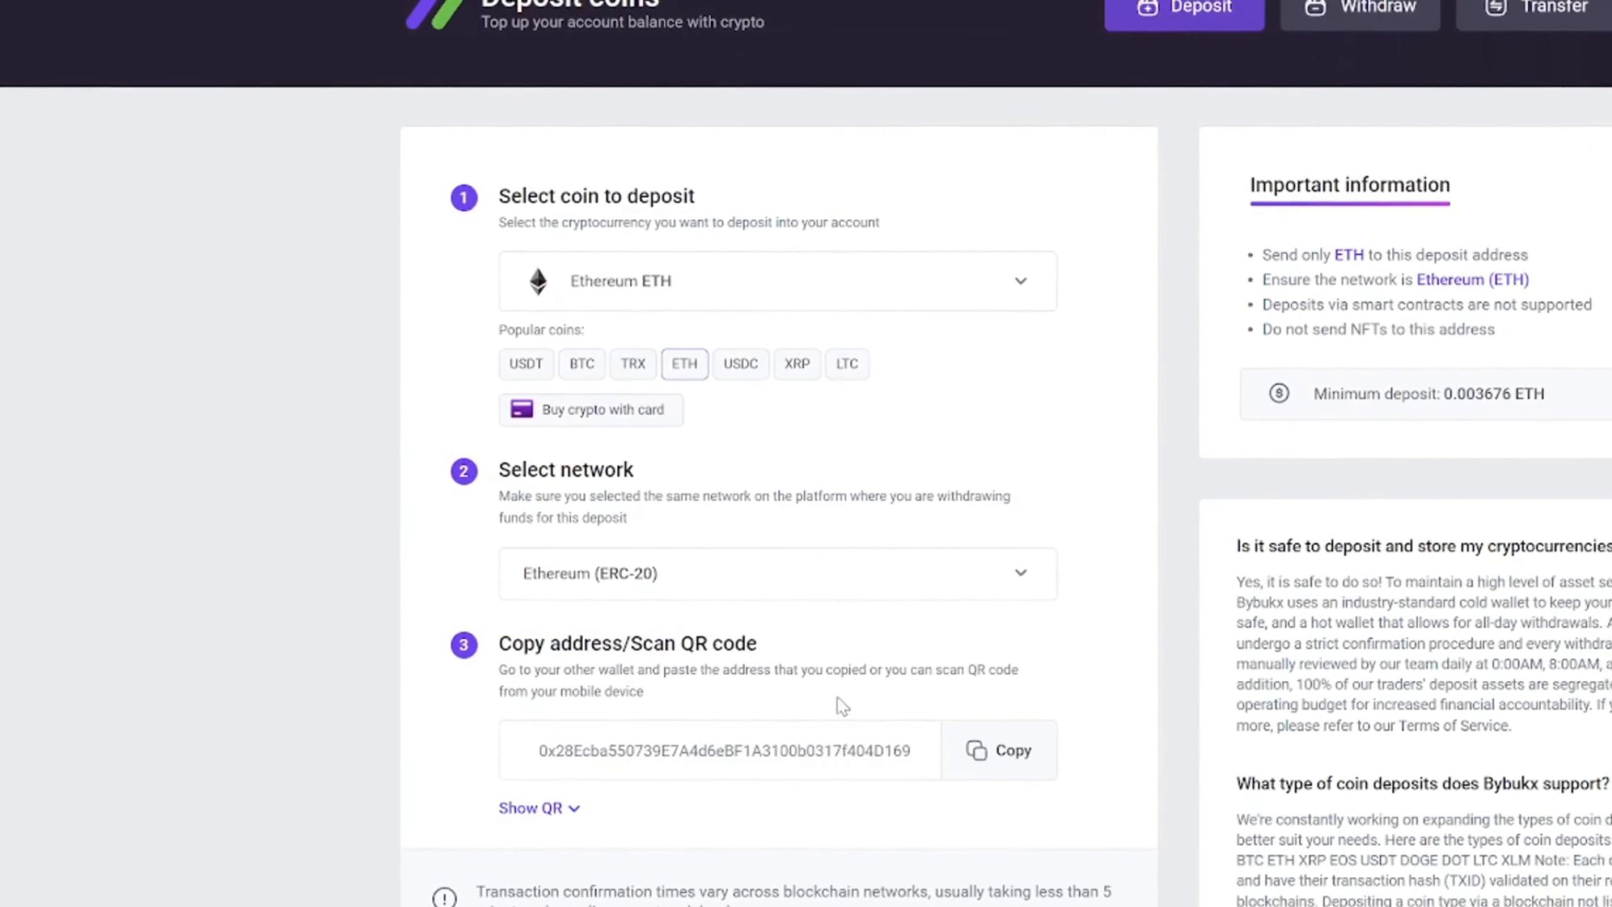
click(1360, 8)
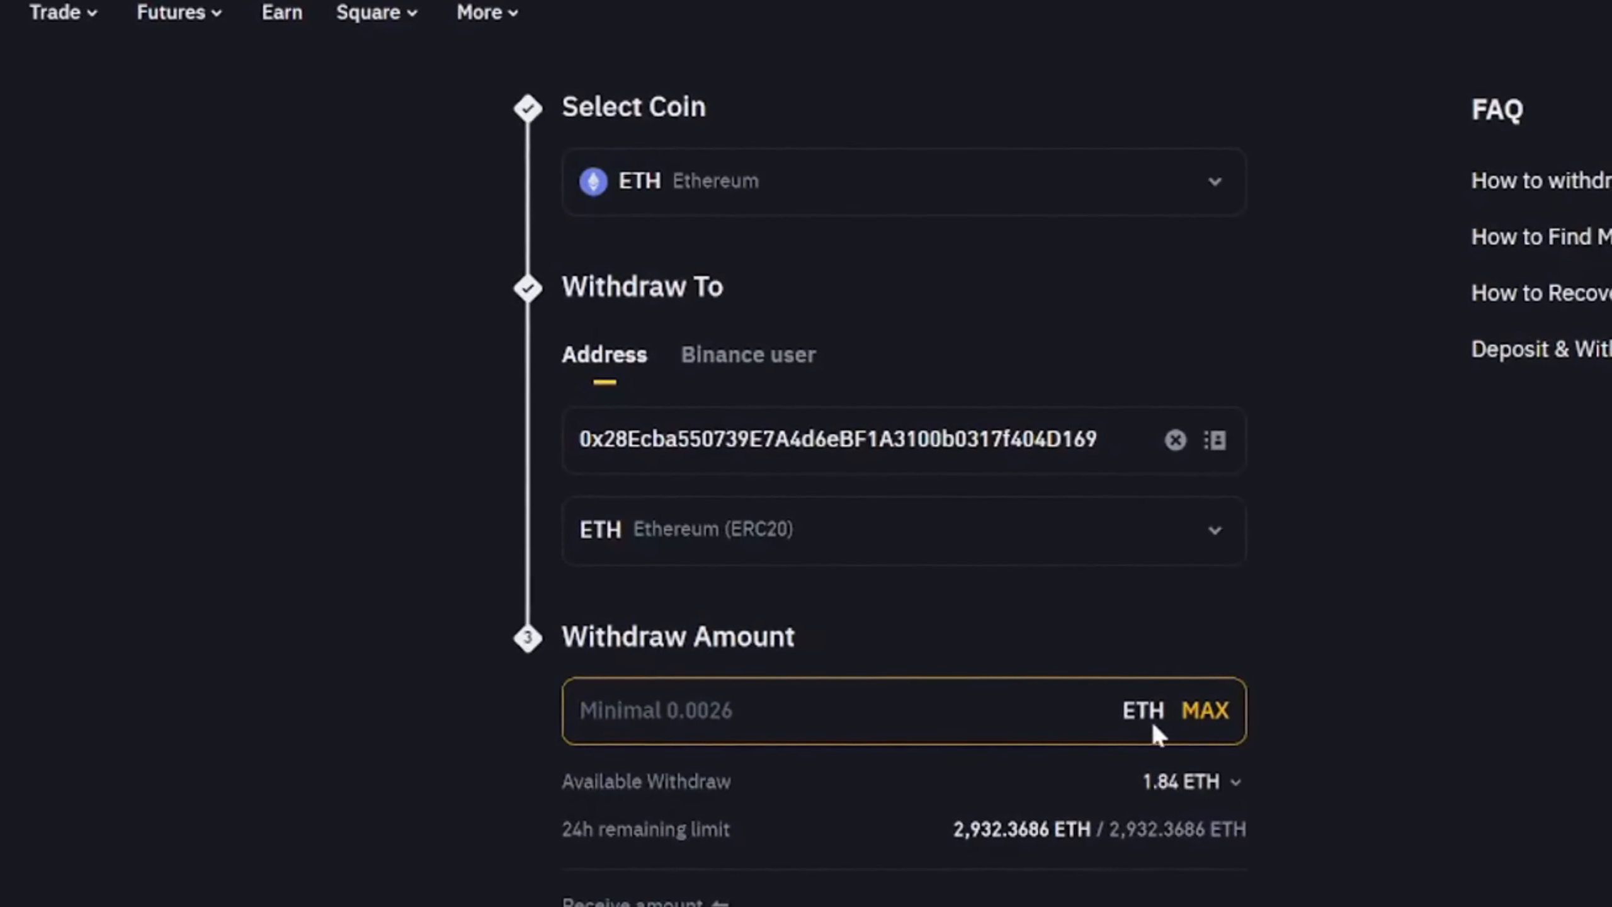
- Withdraw the maximum 1.84 ETH balance from Binance to the Bybukx address
click(1204, 710)
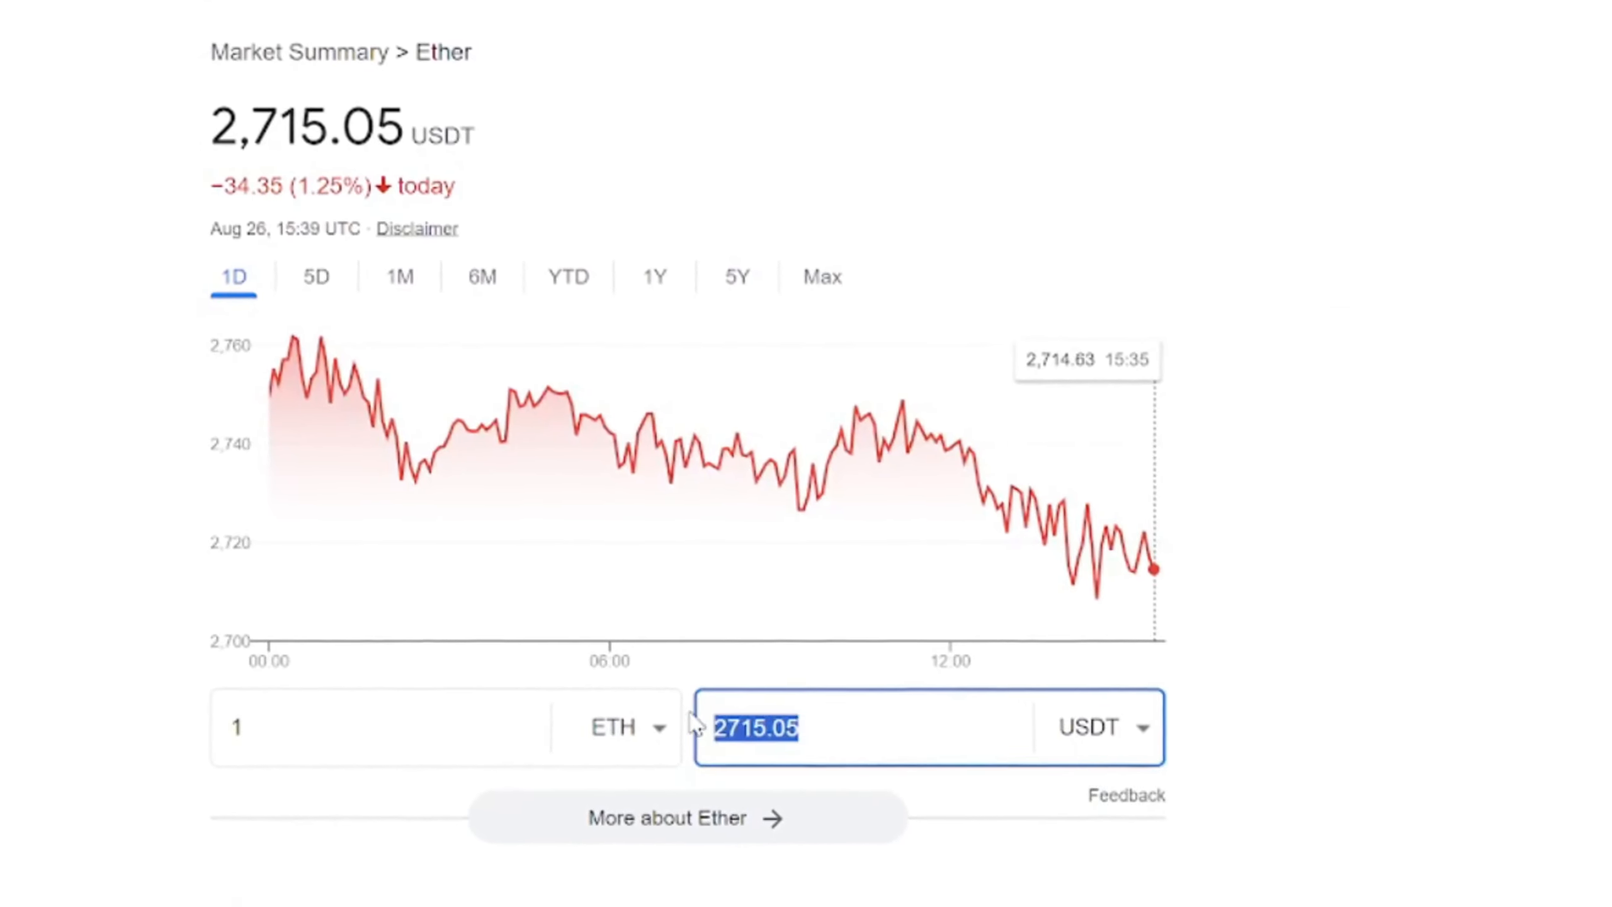
text(5000)
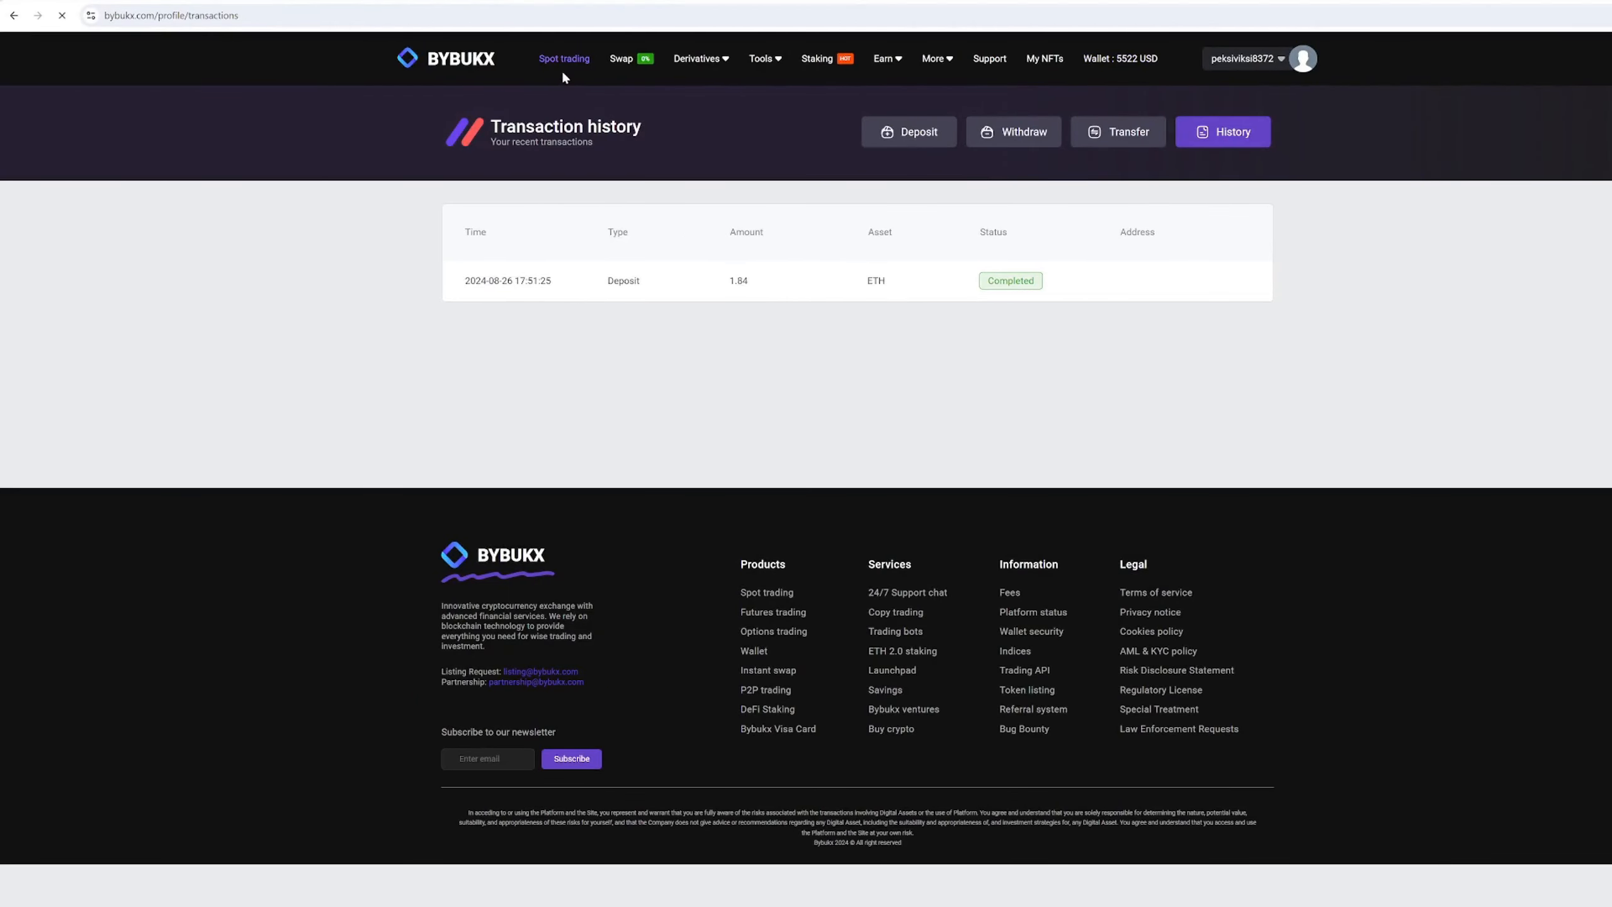
- Sell all 1.84 ETH for USDT at market, then review wallet balances
click(563, 59)
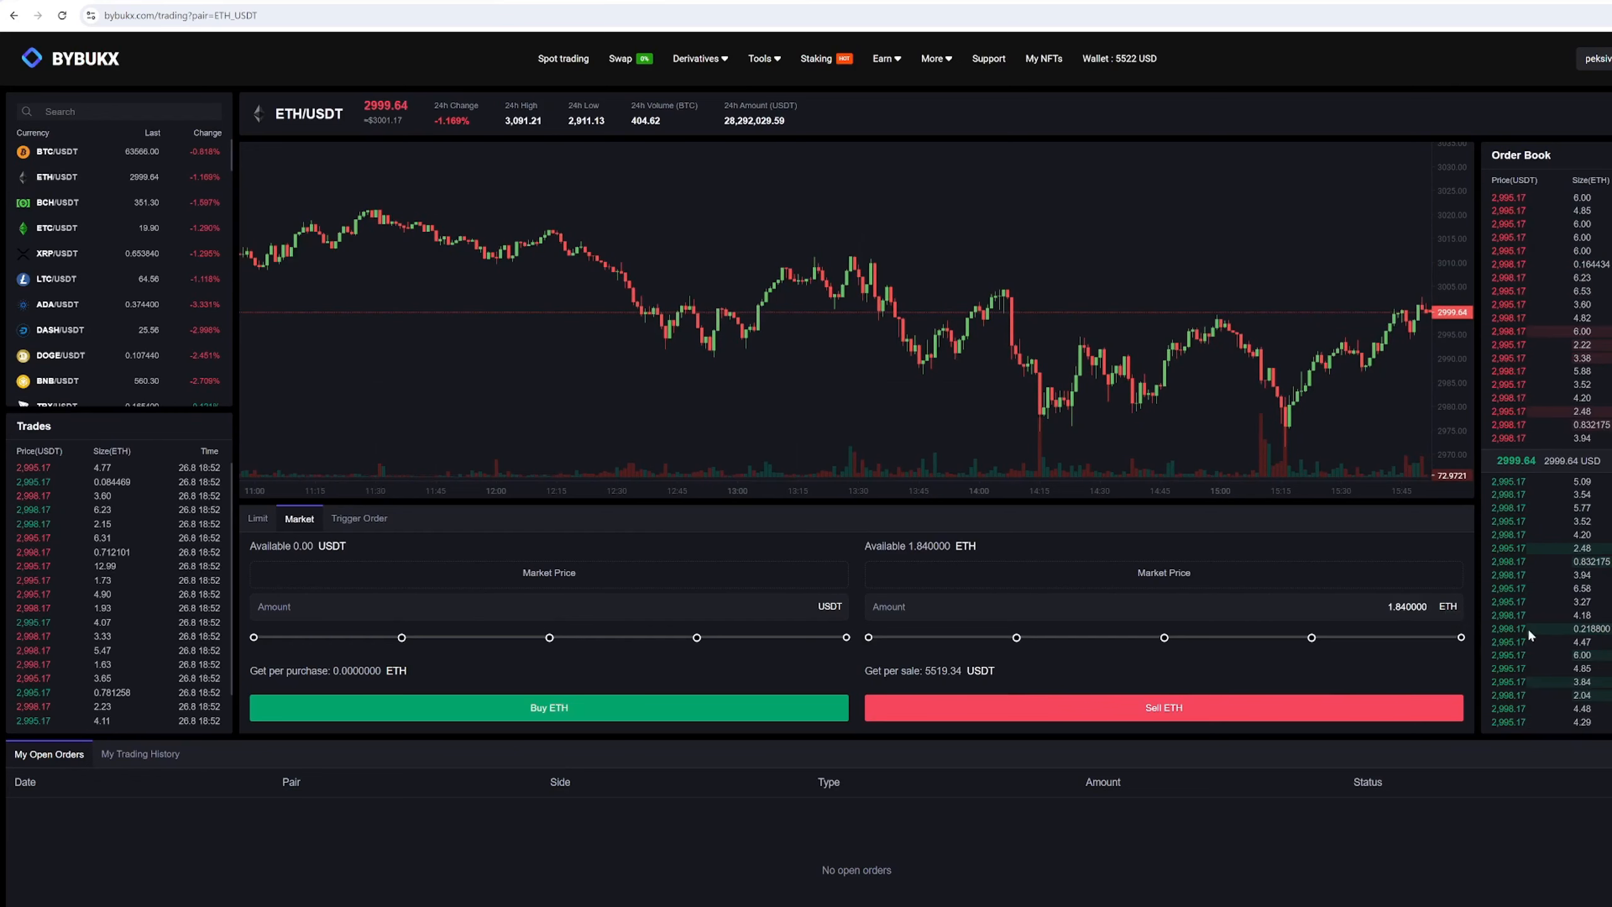
click(1163, 707)
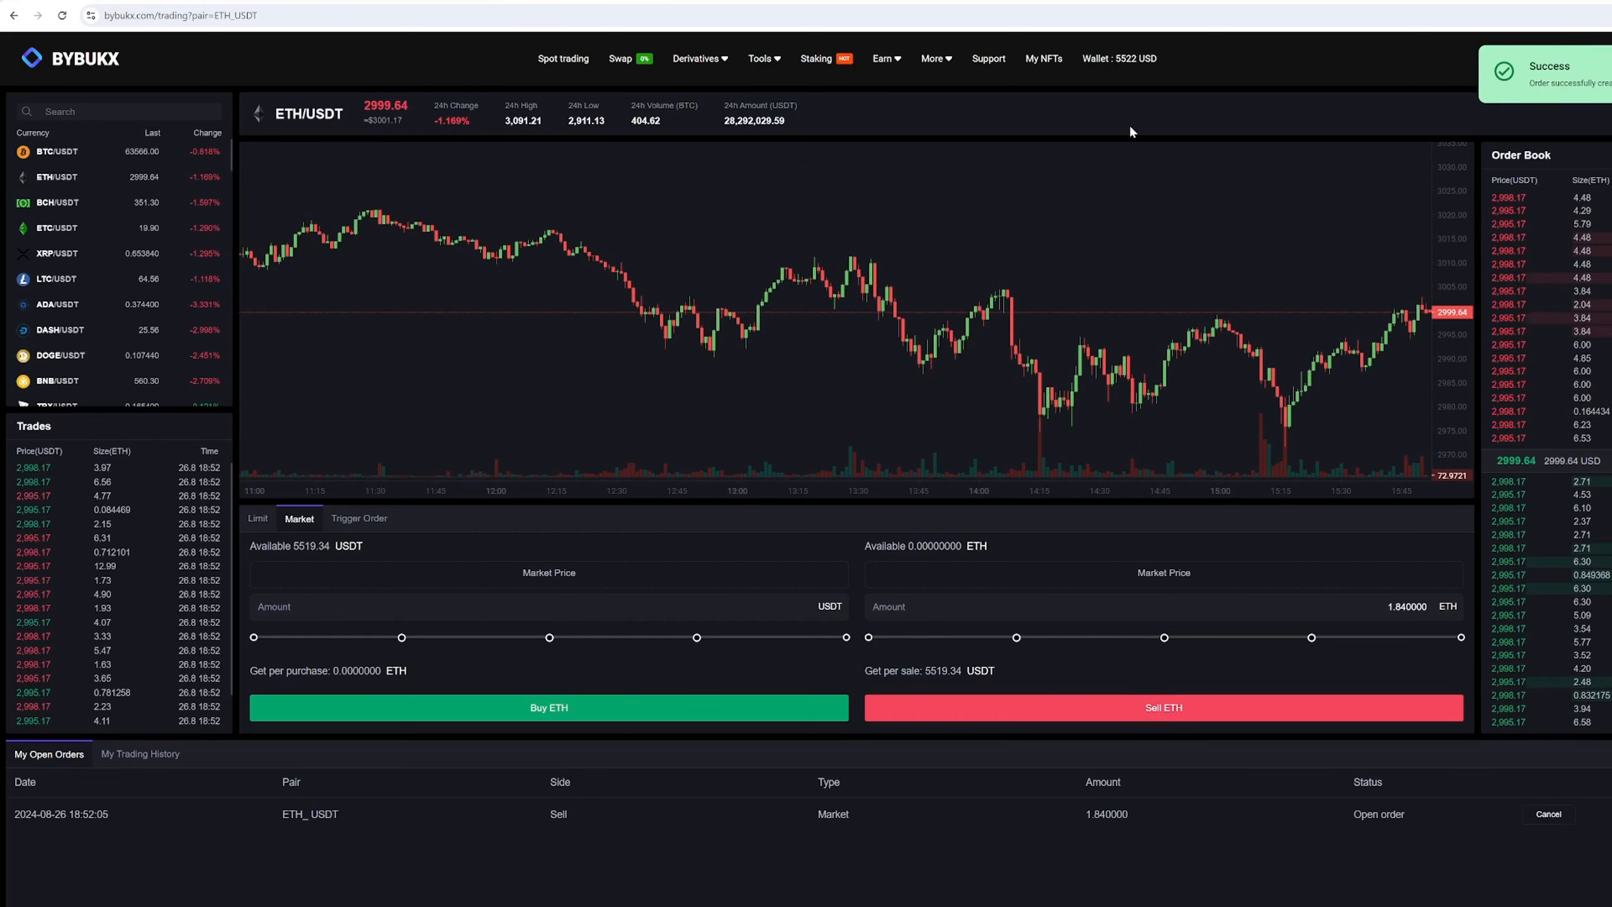
click(1115, 59)
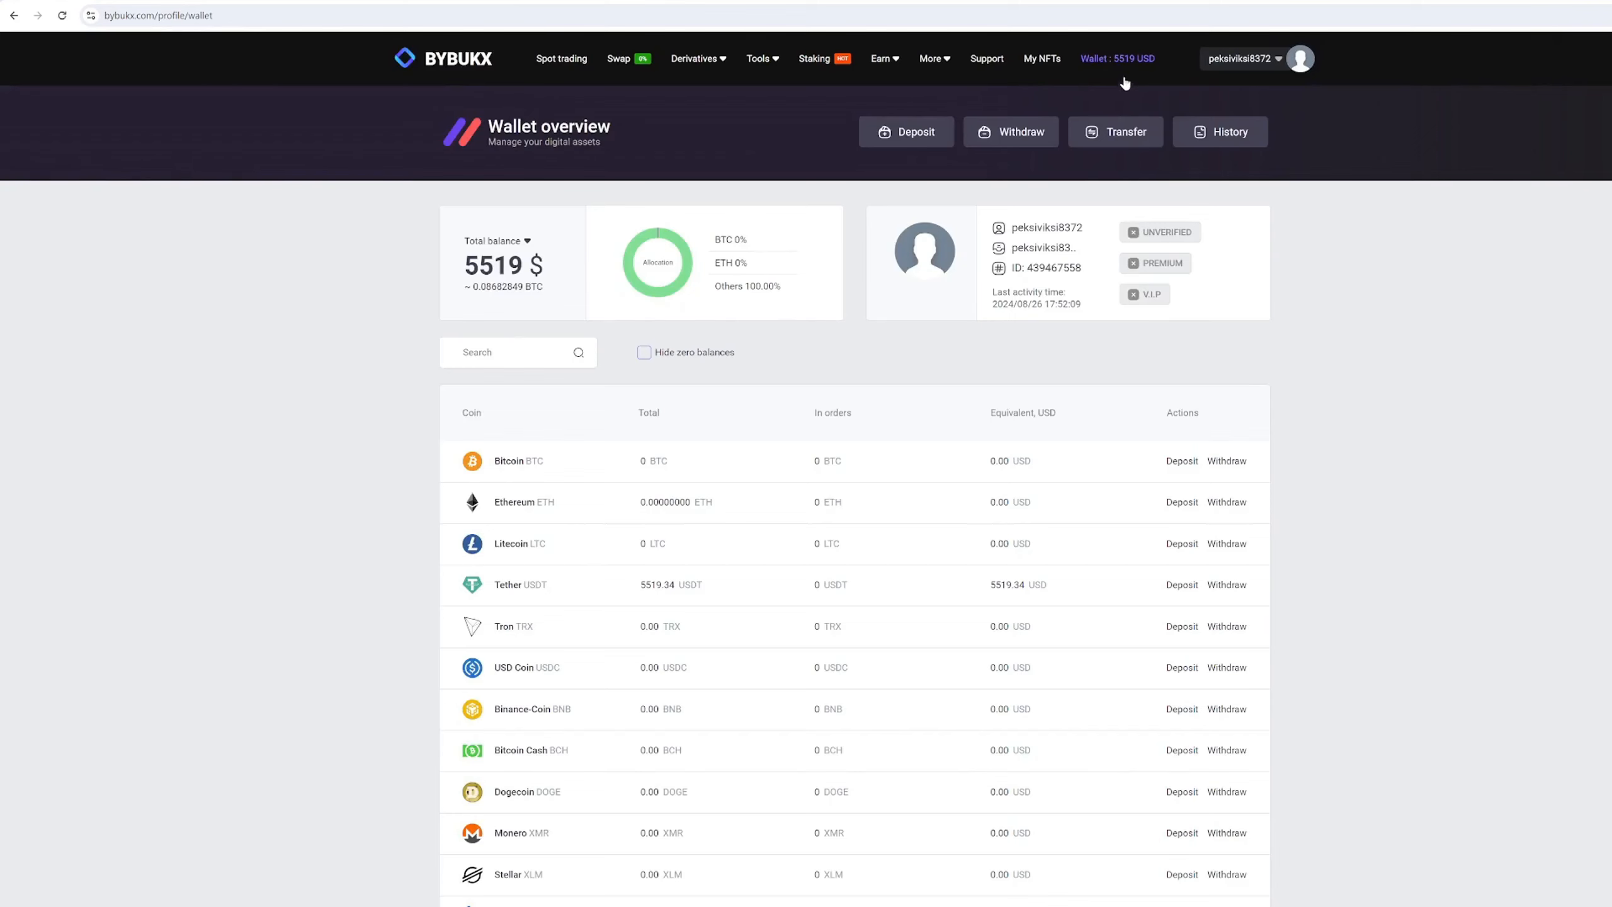
- Withdraw 5519.34 USDT over TRC-20 and dismiss the processing notice
click(1010, 131)
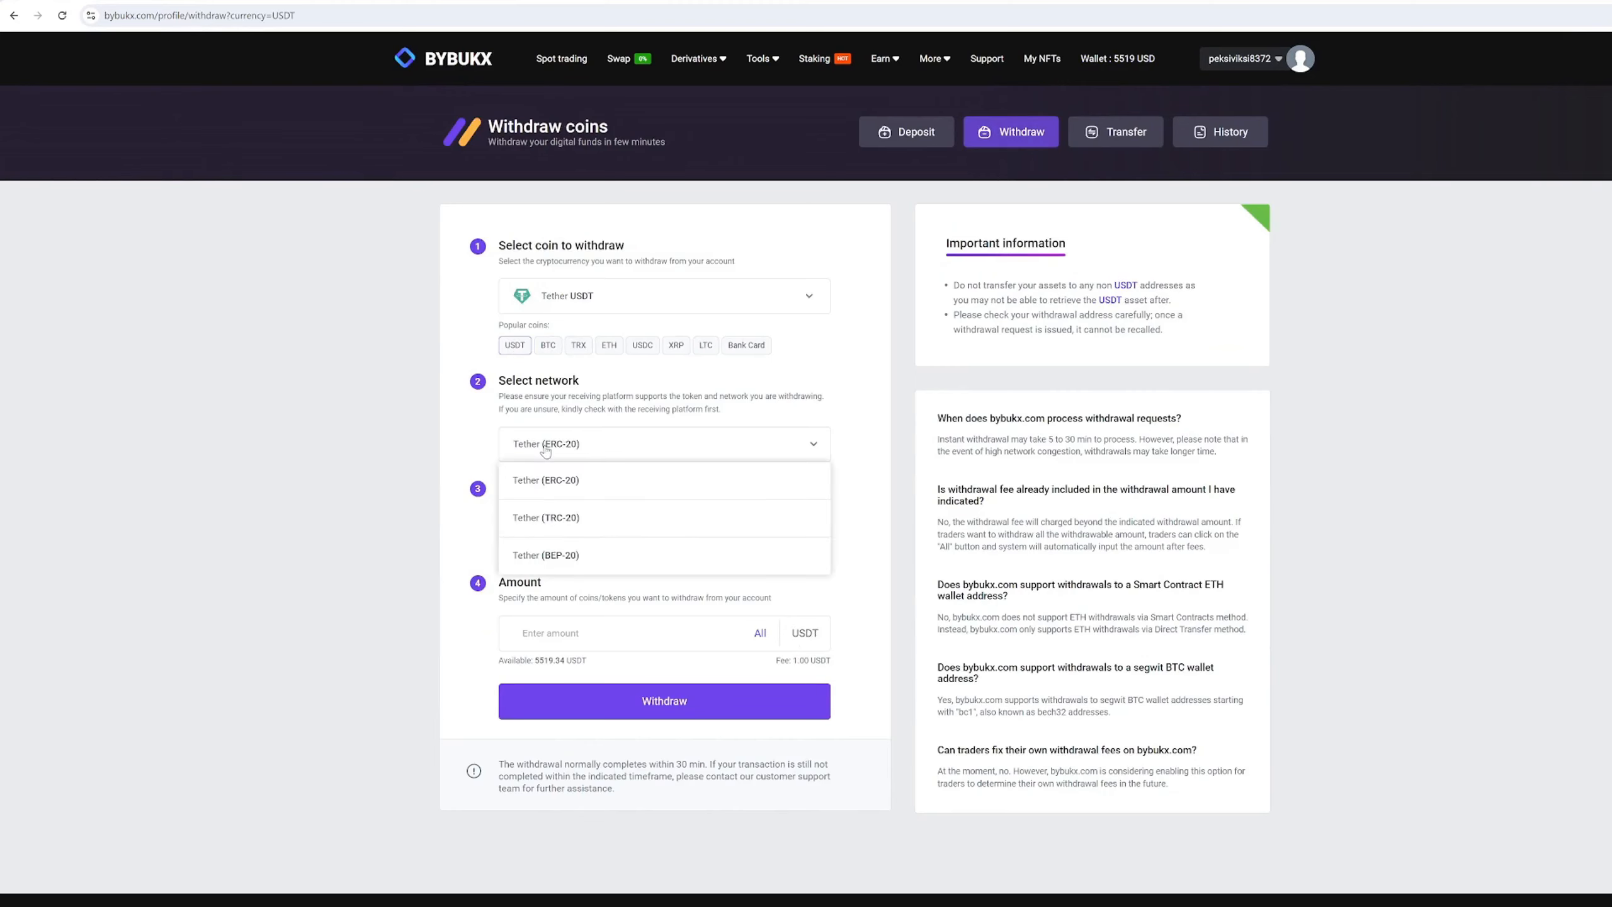
click(546, 517)
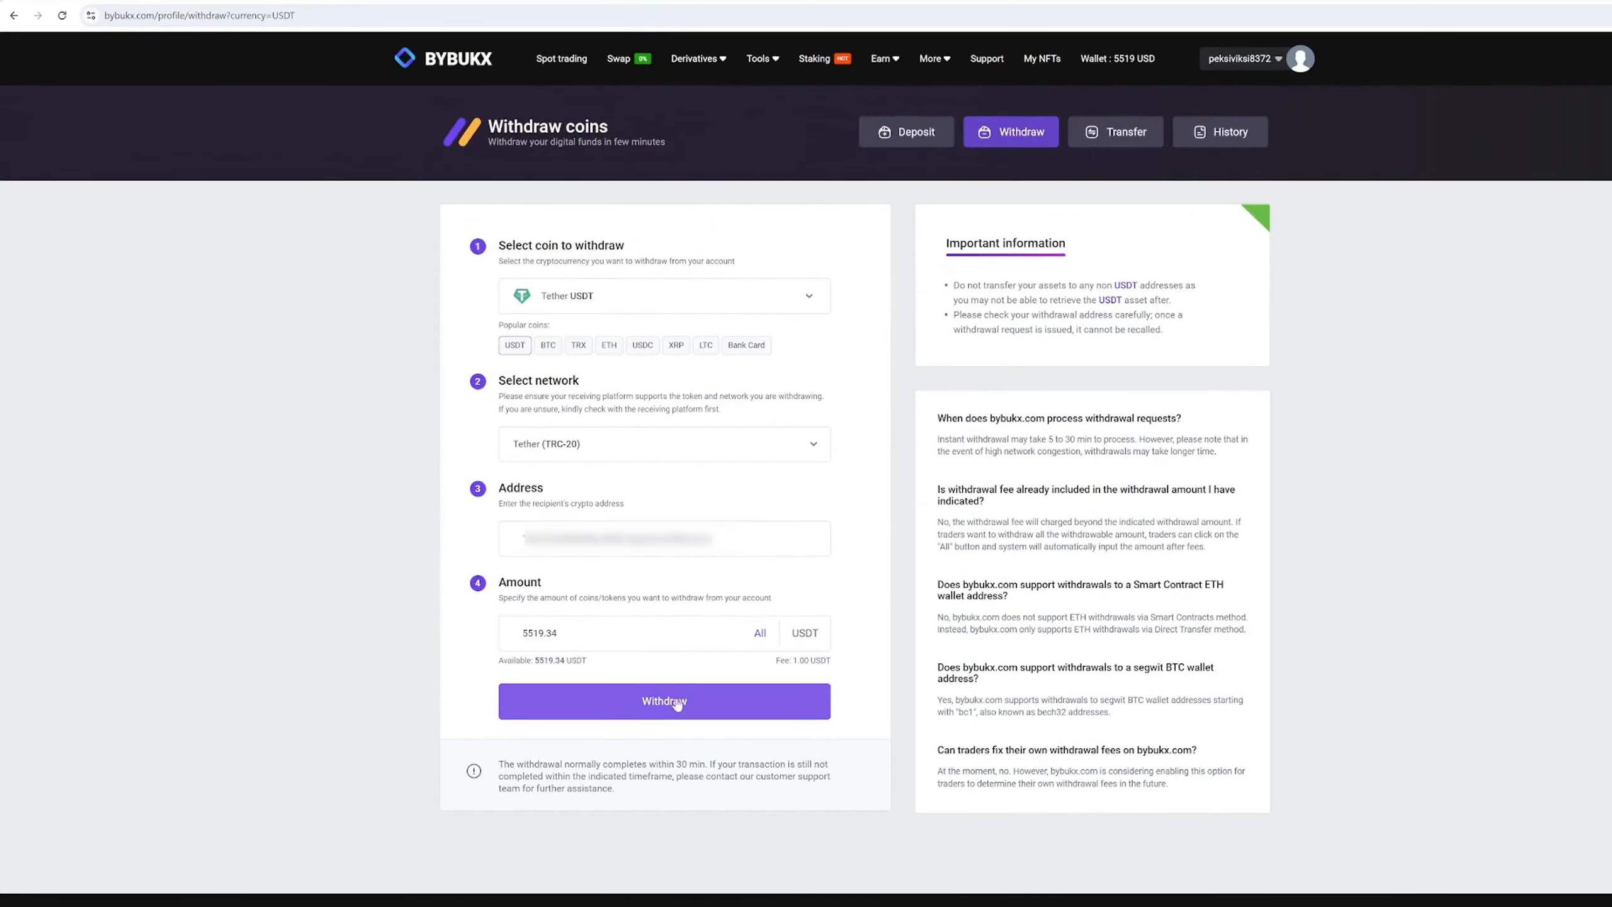
click(665, 701)
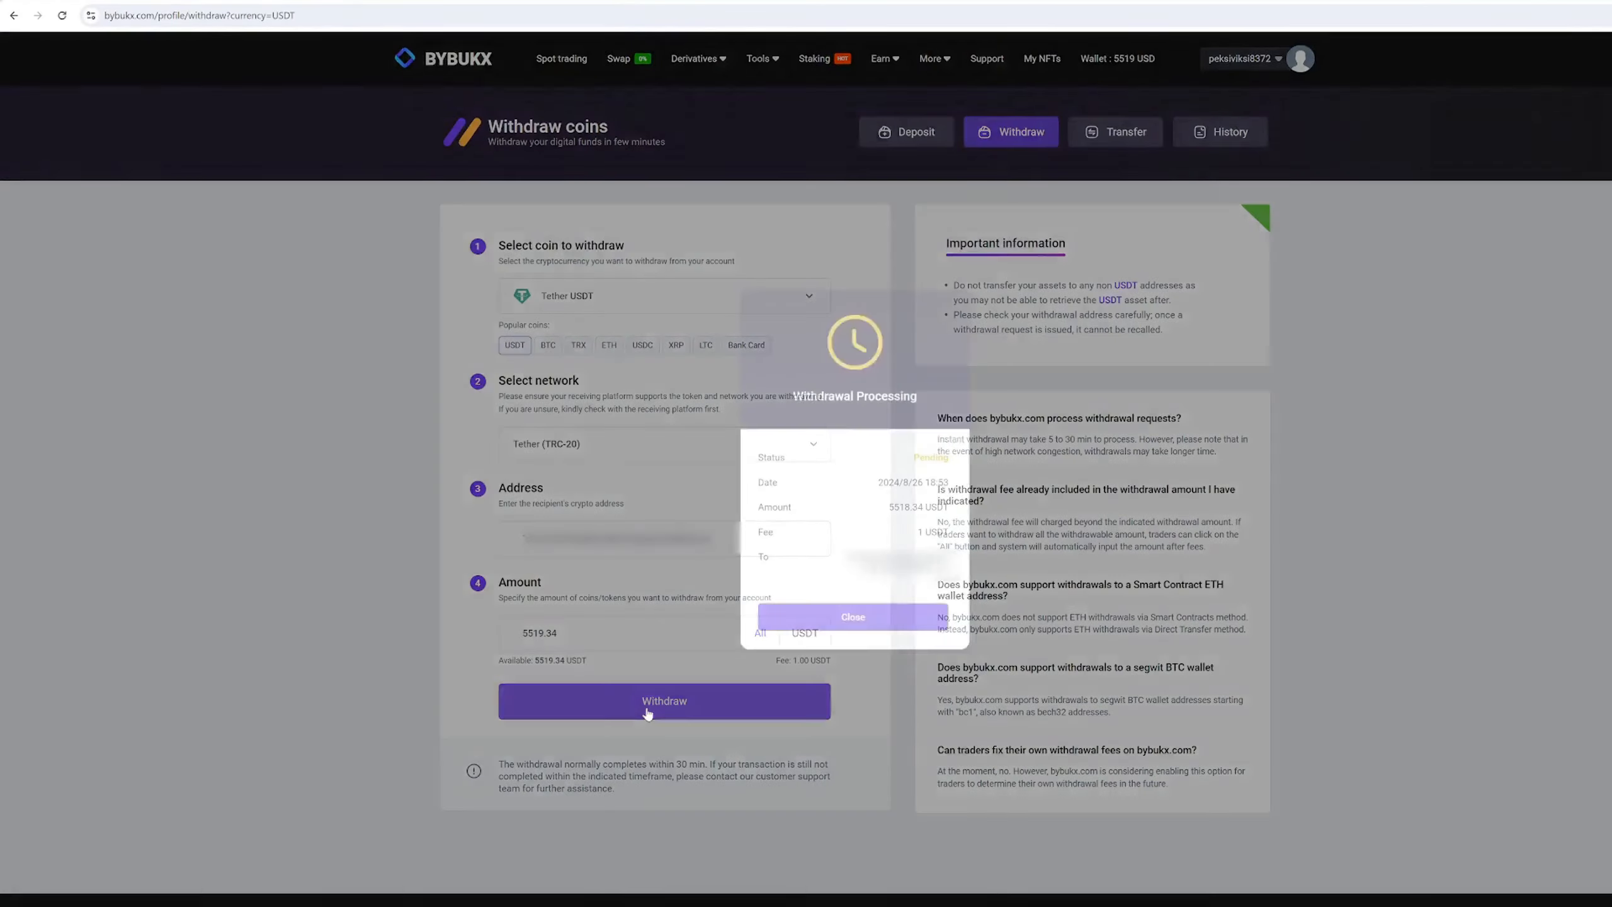
click(663, 701)
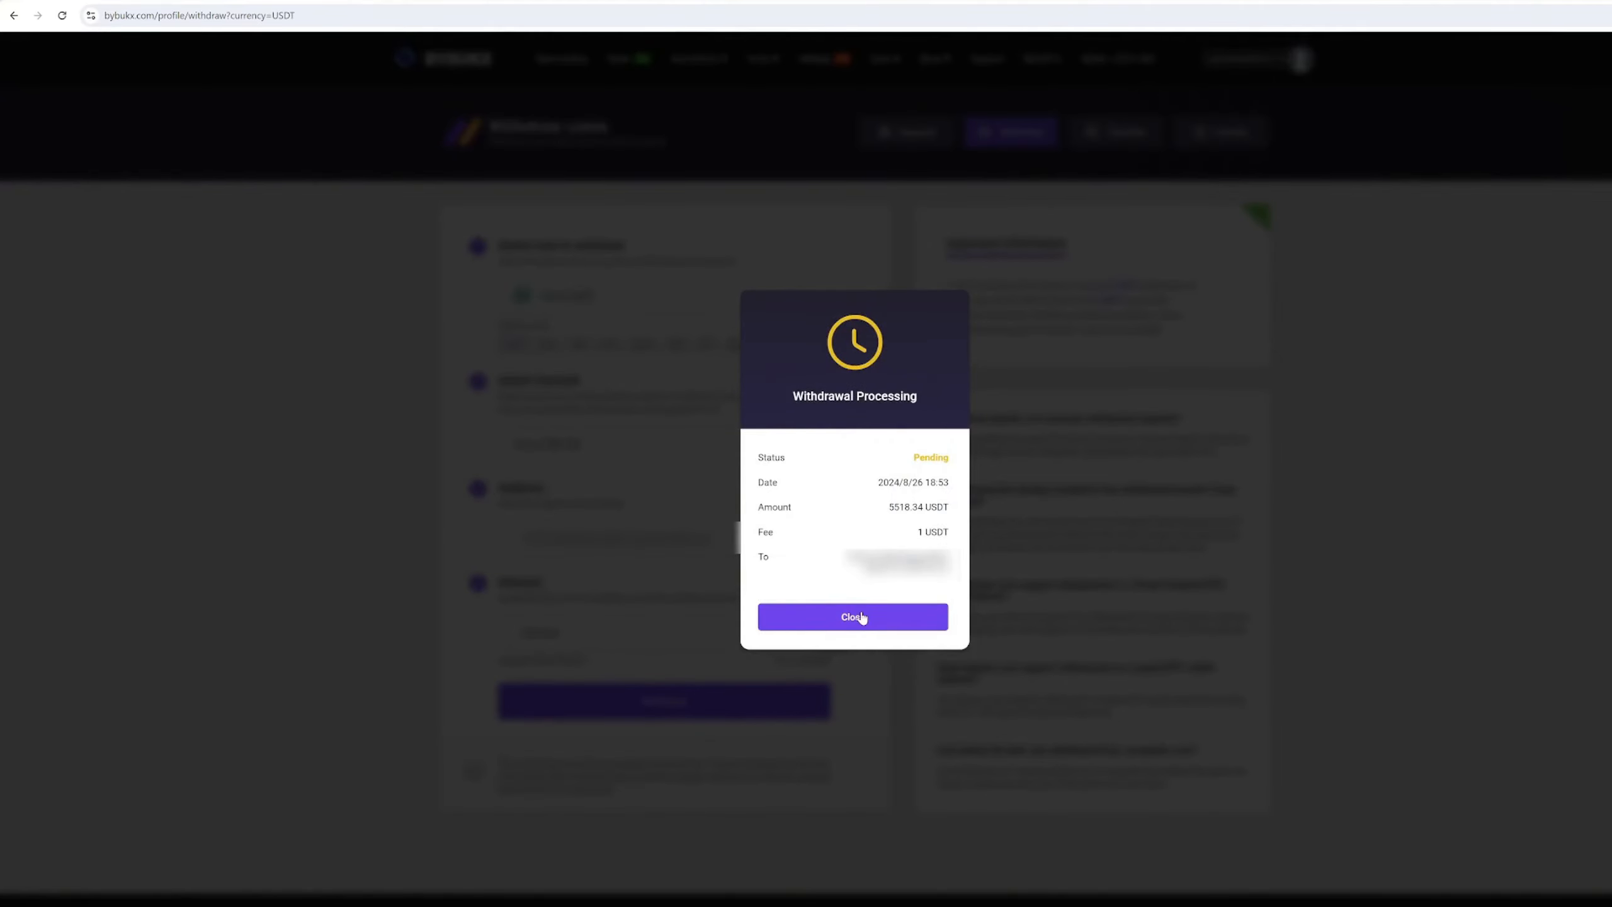
click(852, 617)
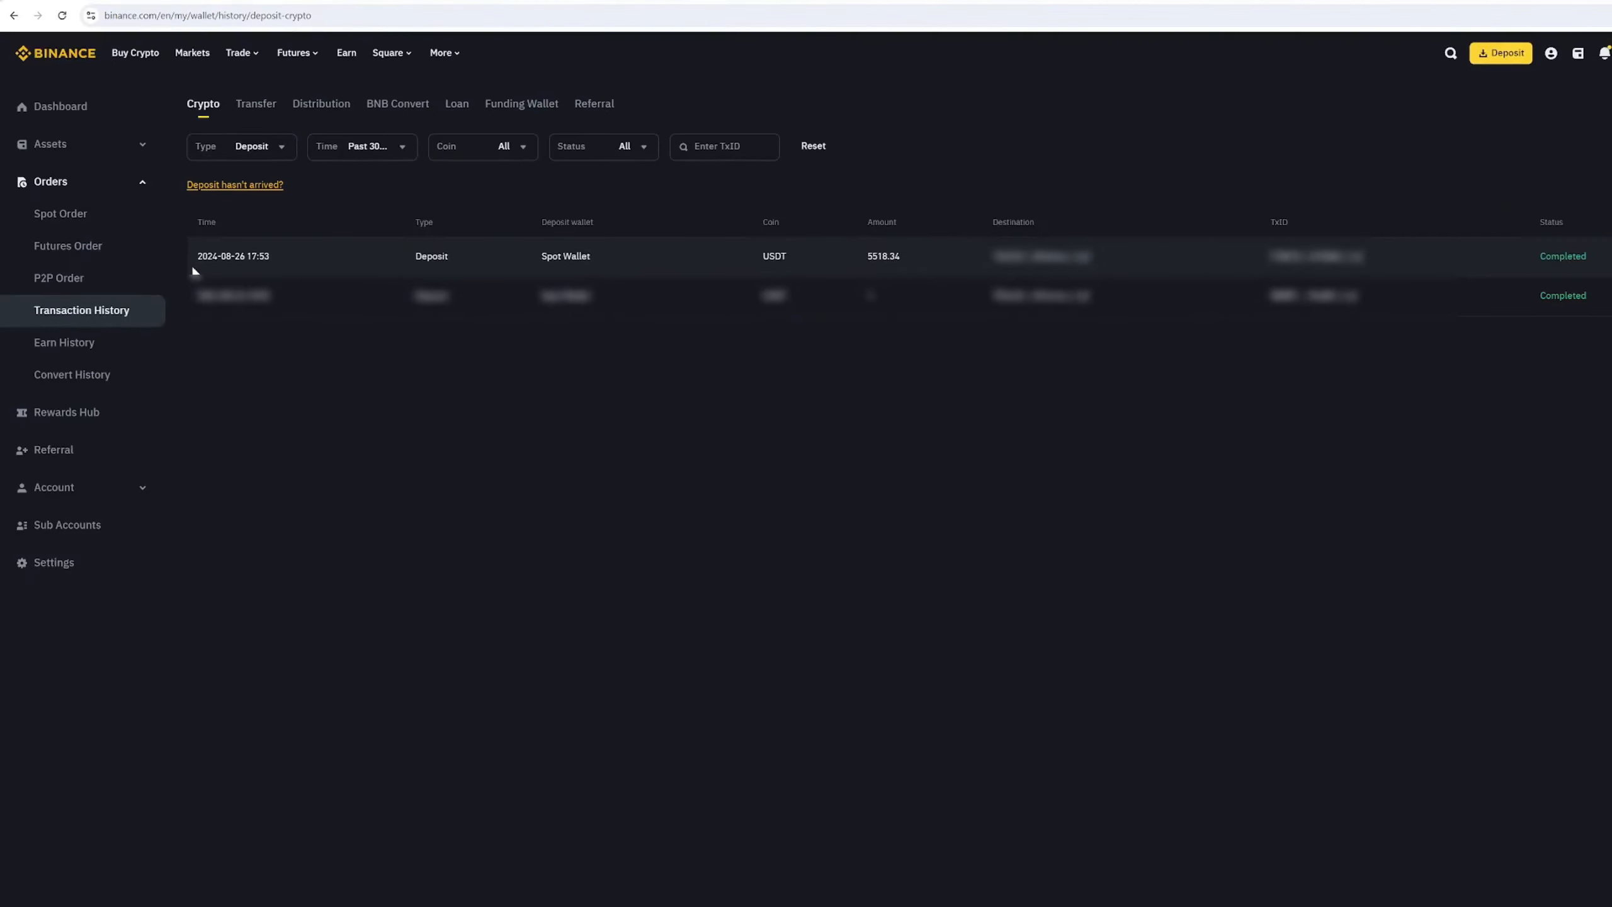
mouse_move(315, 273)
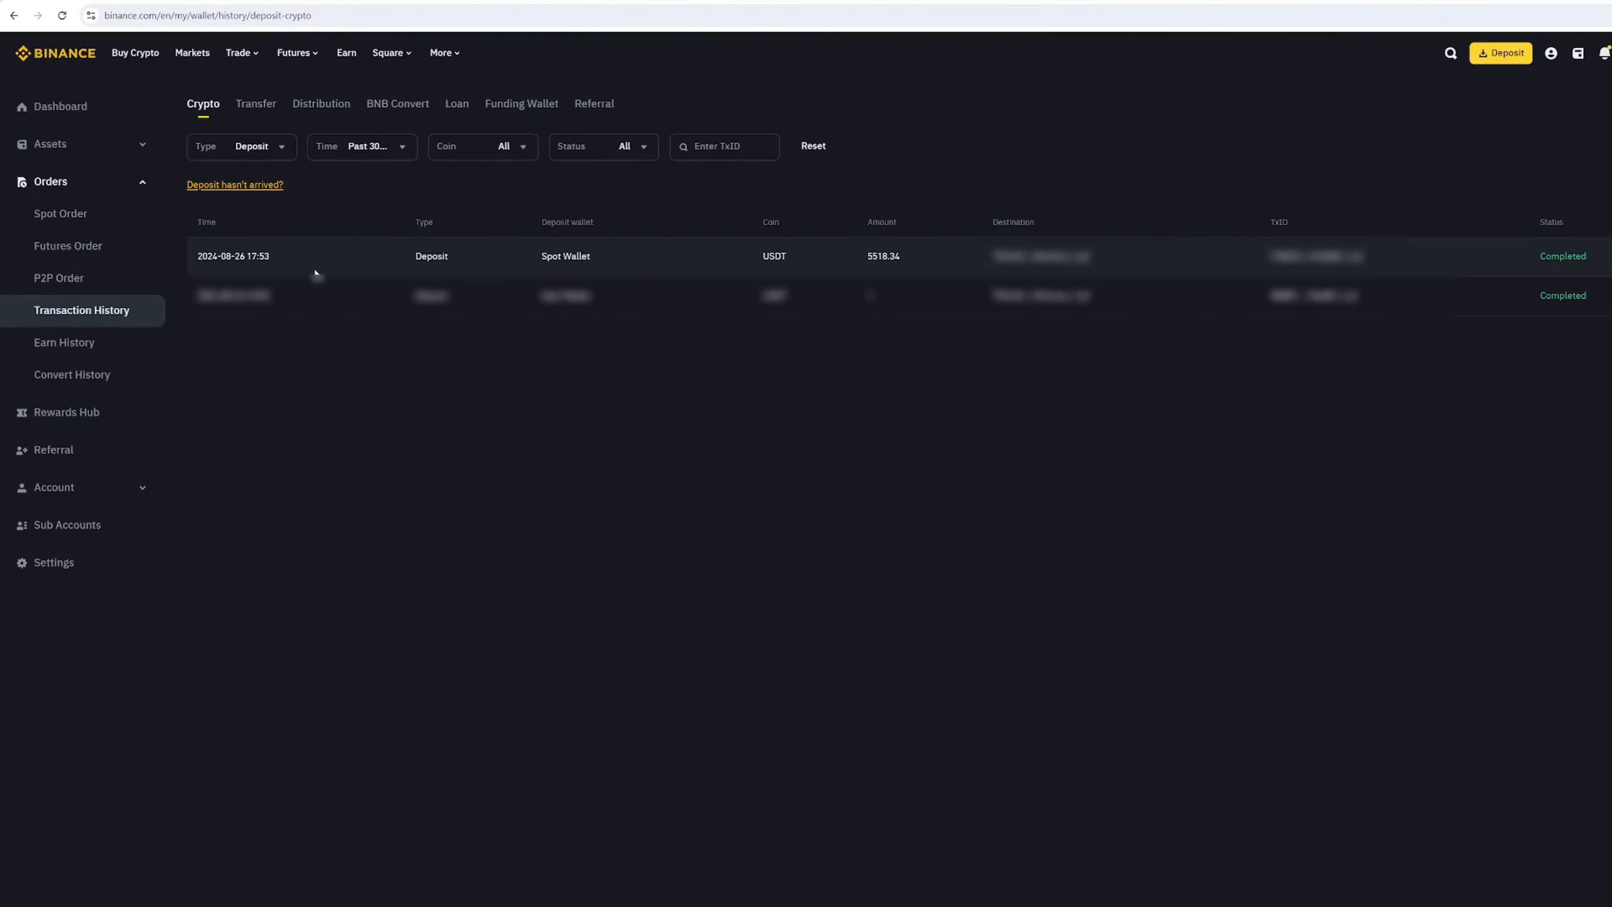
mouse_move(854, 272)
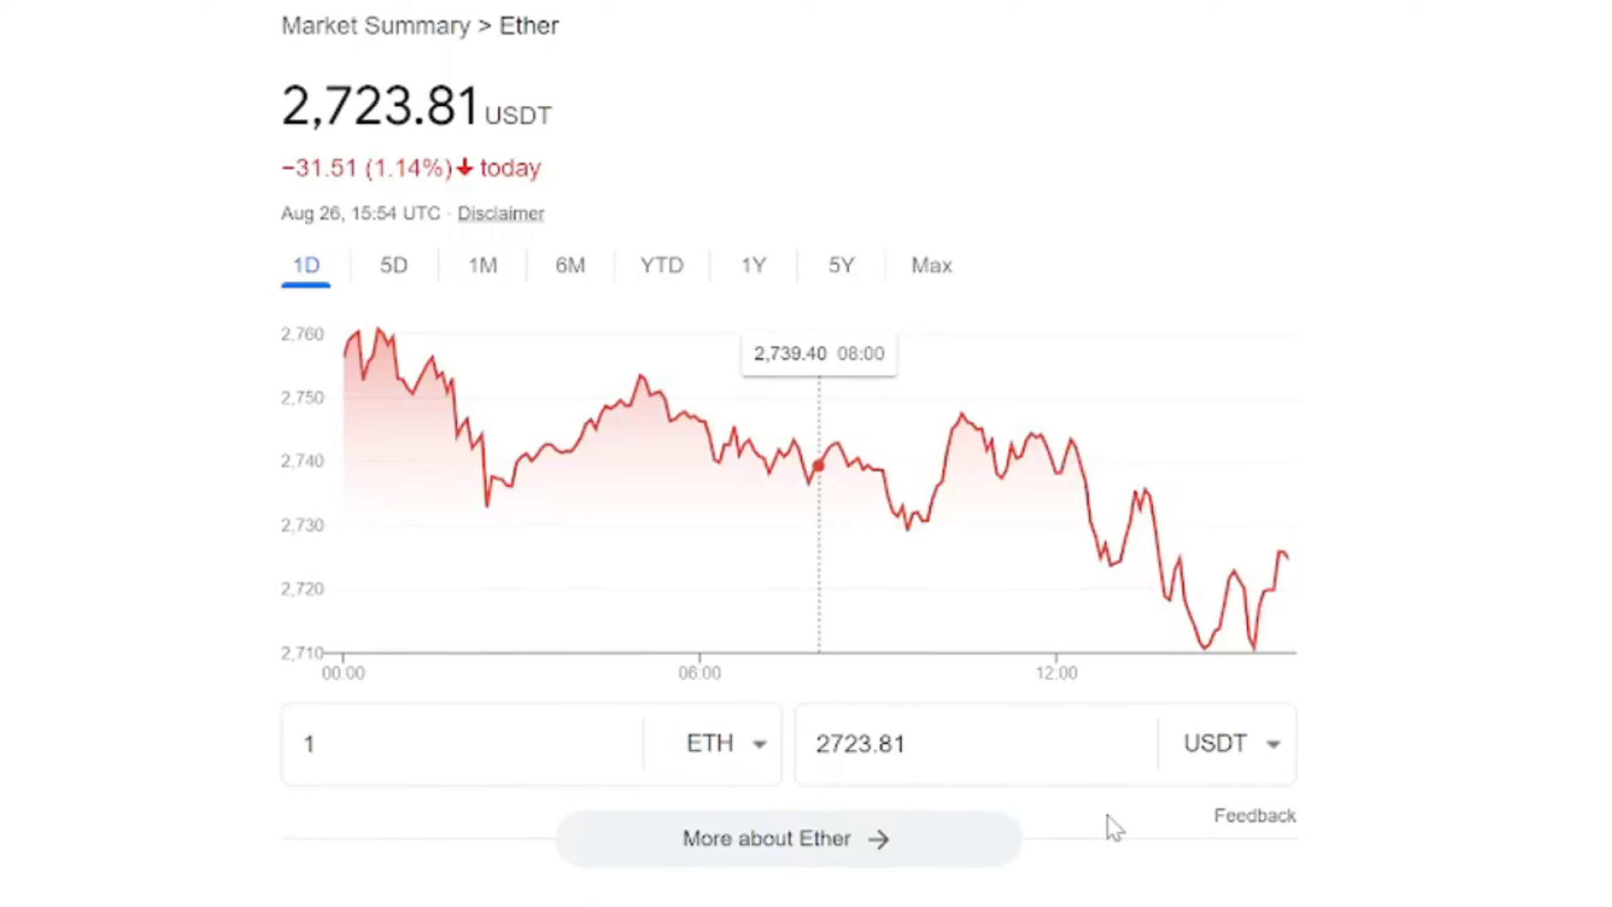
- Enter 50000 into Google's ETH to USDT converter
text(50000)
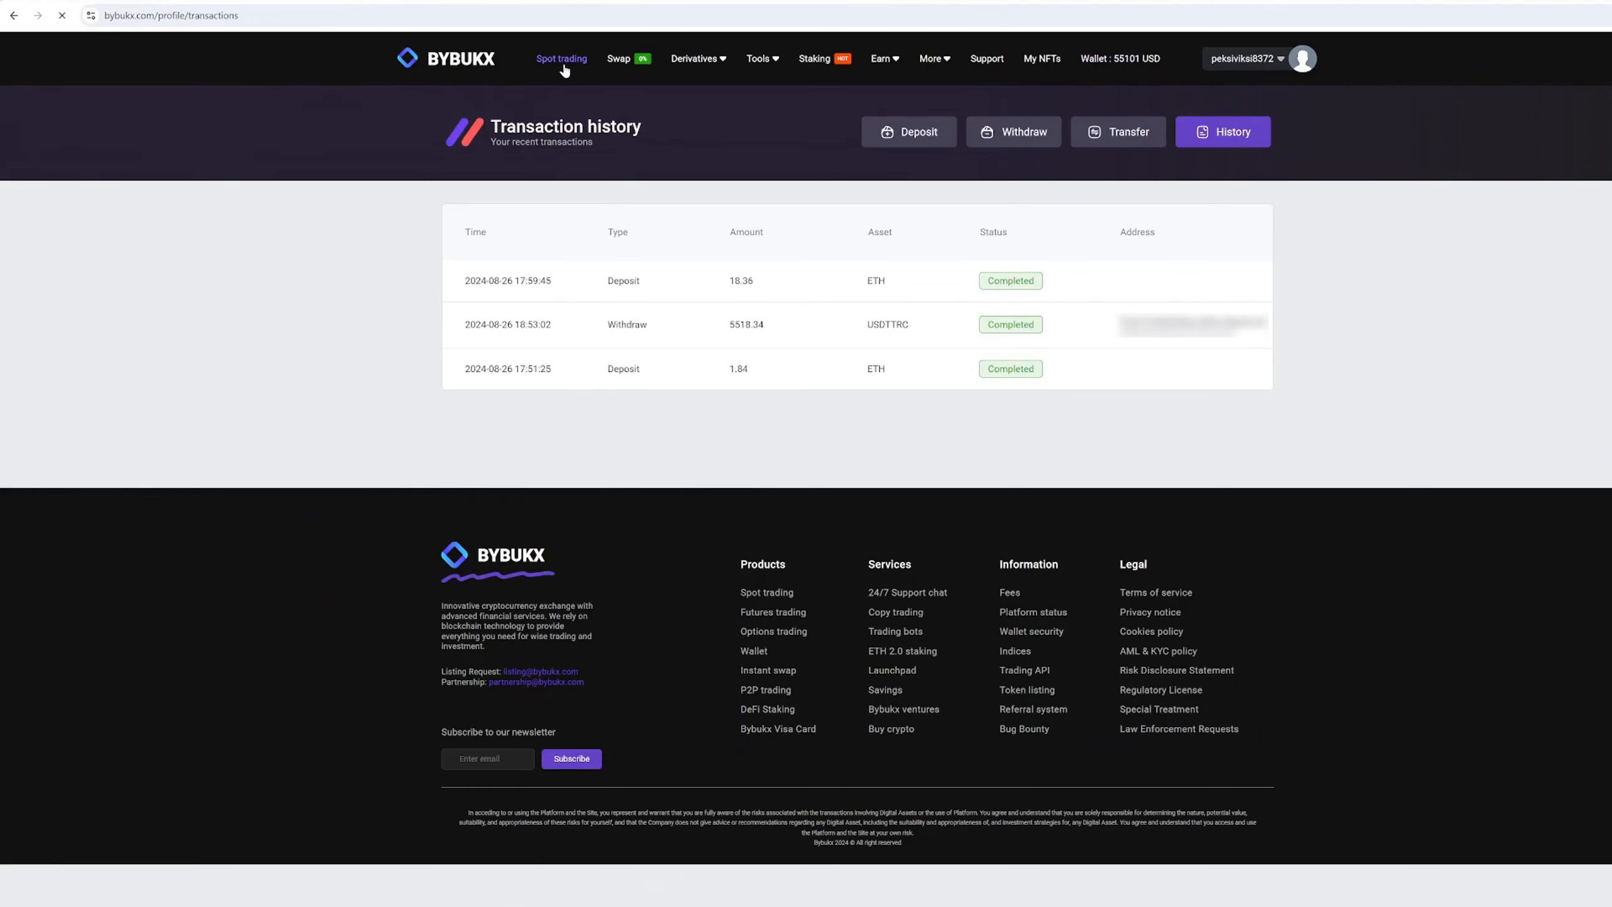
- Sell all 18.36 ETH at market on the ETH/USDT pair
click(561, 59)
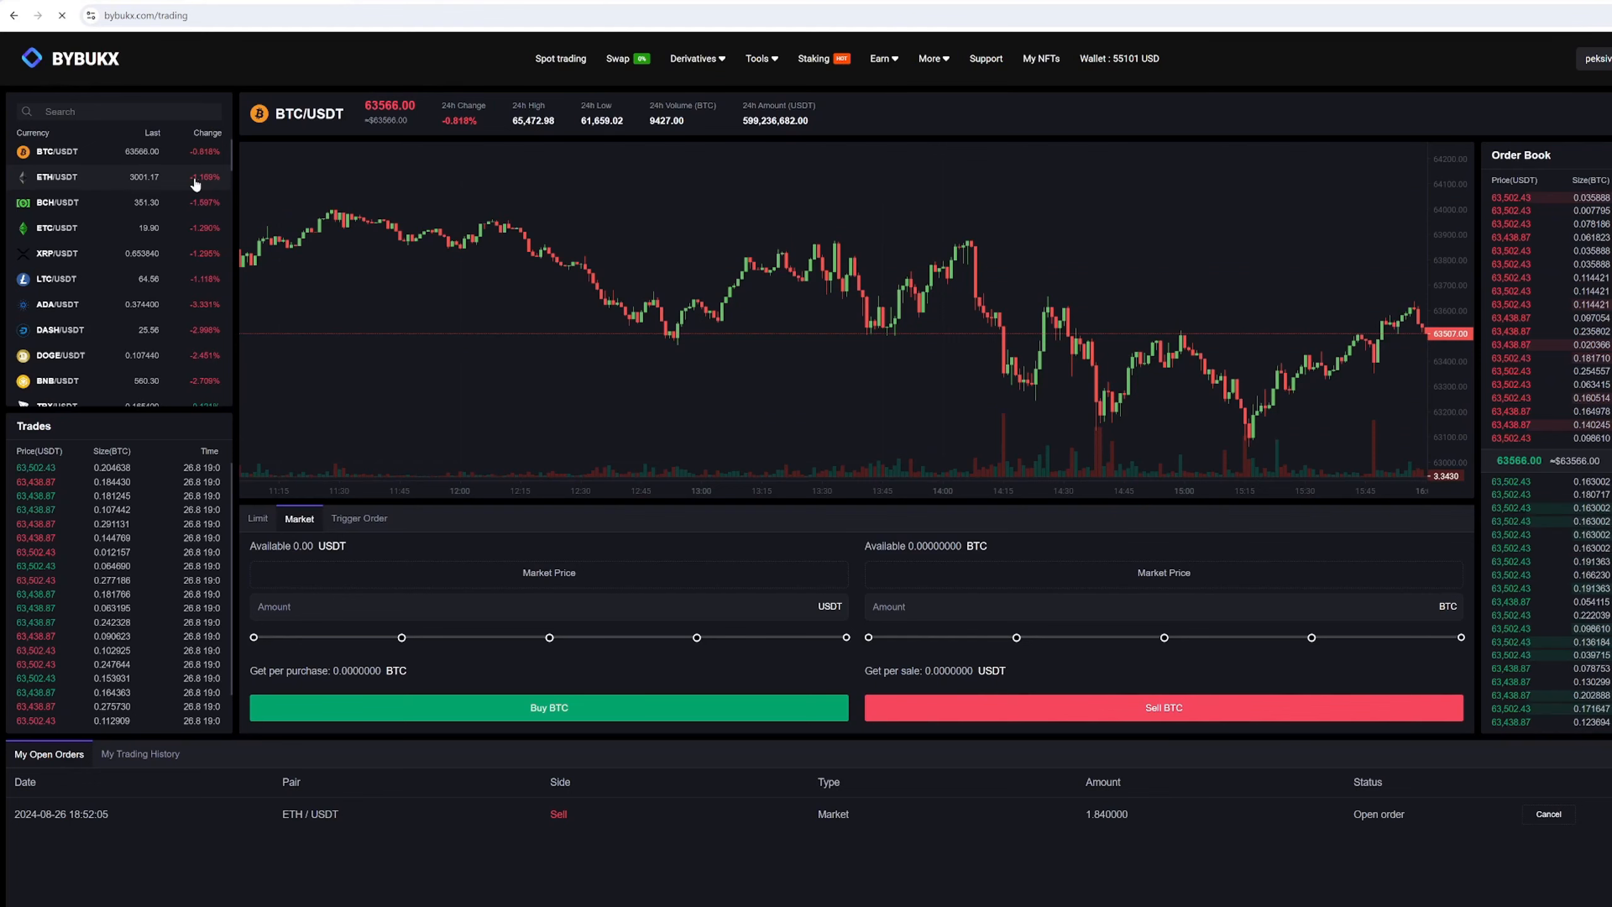
click(72, 176)
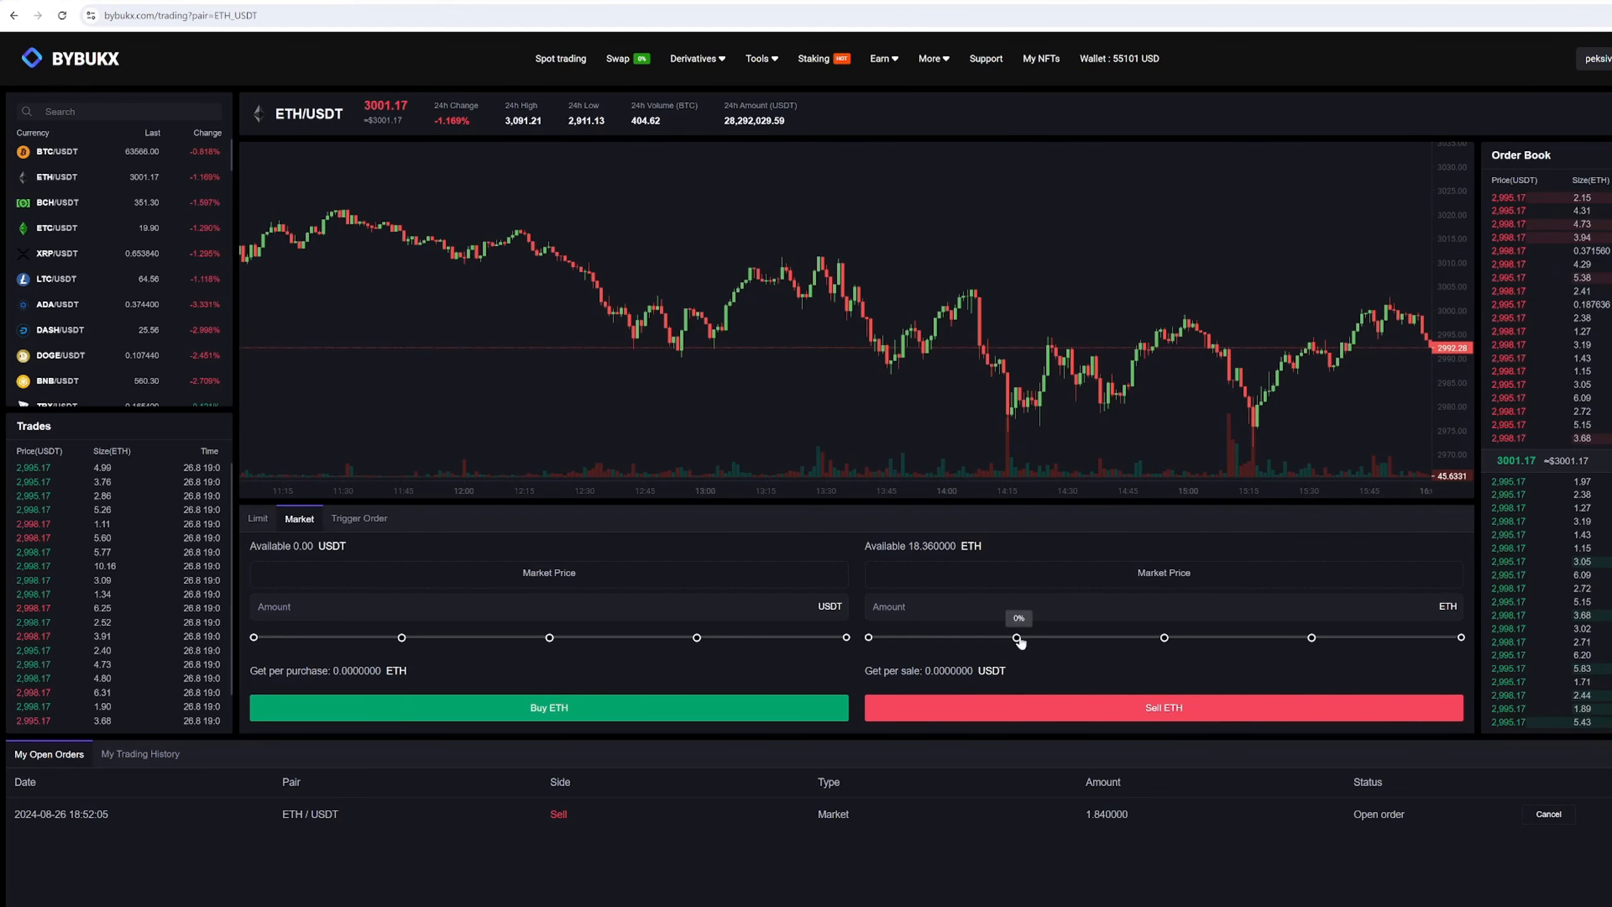
click(1163, 707)
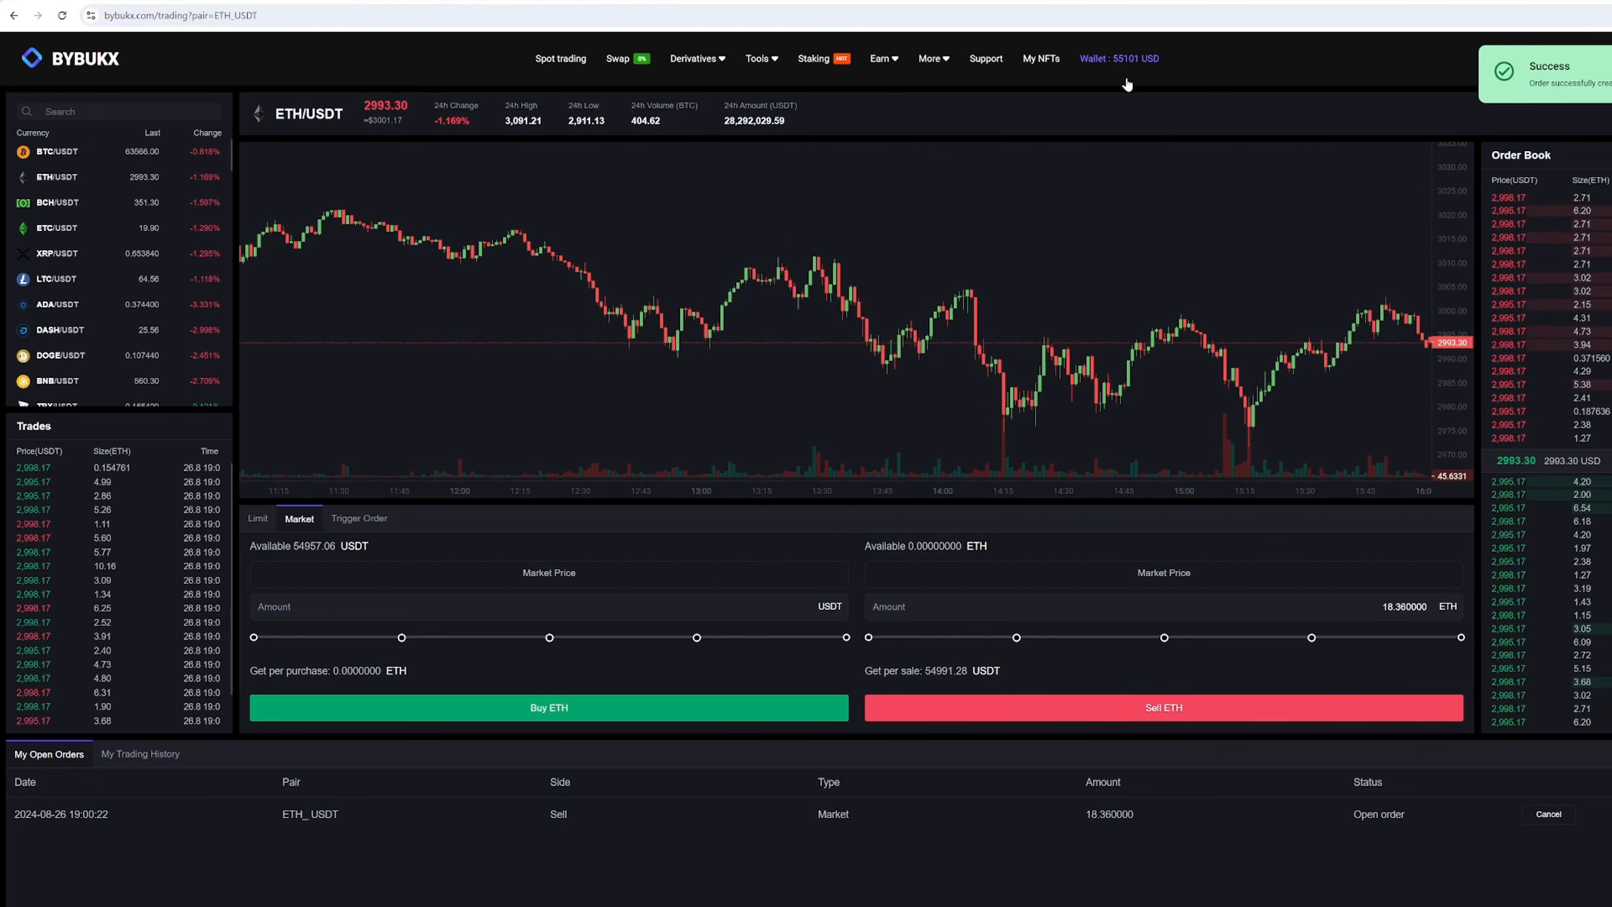
- Withdraw the entire 54956.06 USDT balance and confirm it in History
click(1120, 58)
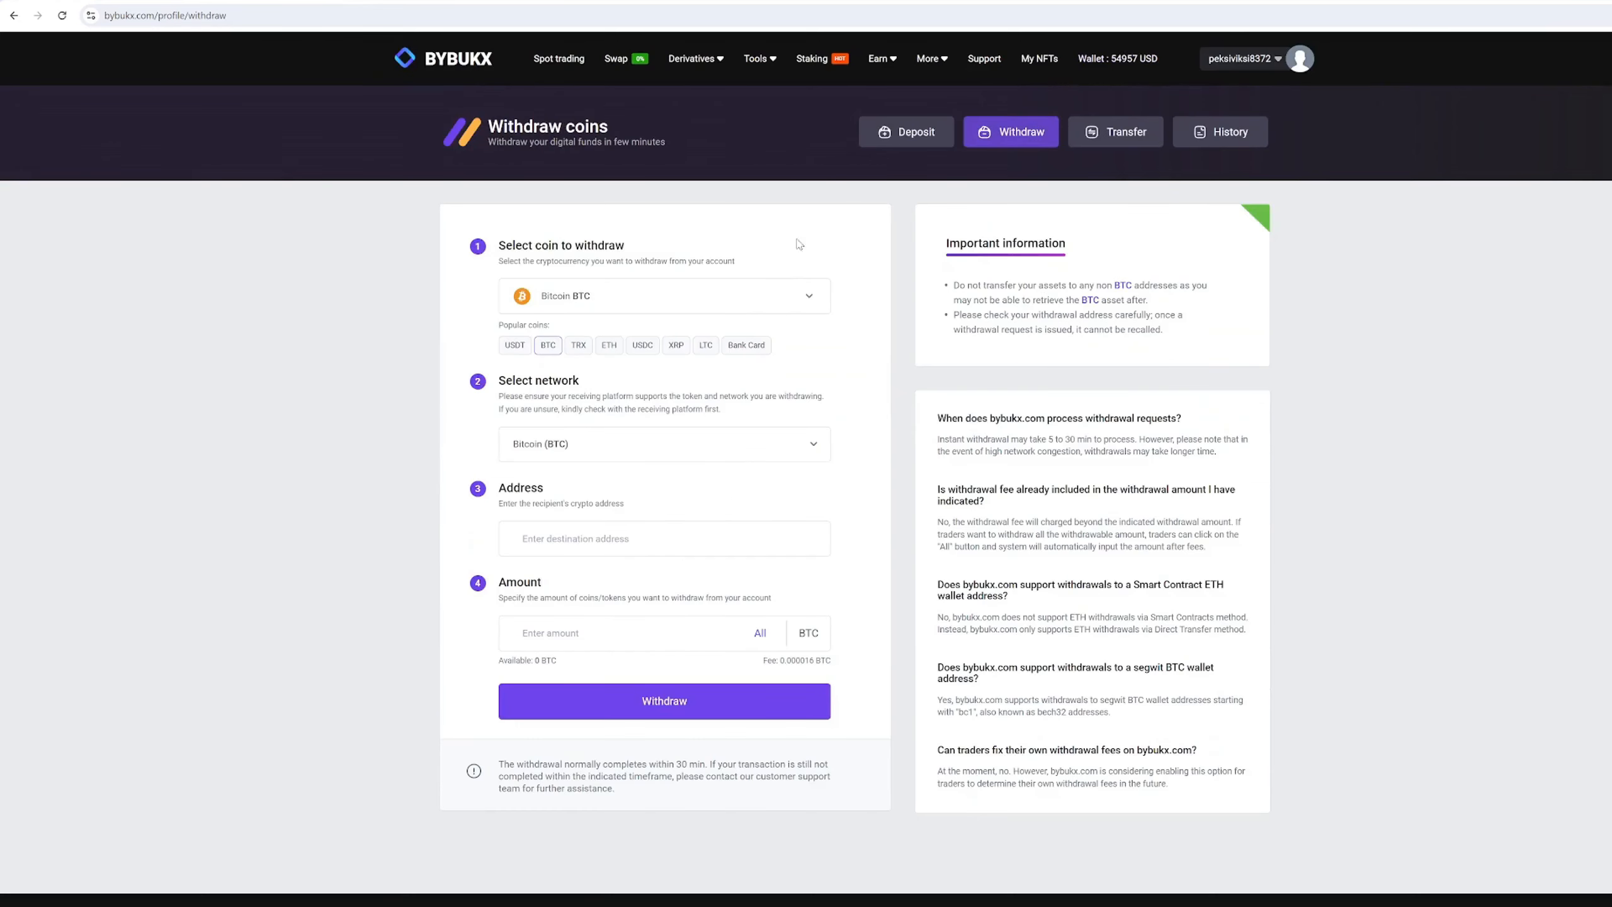
click(514, 344)
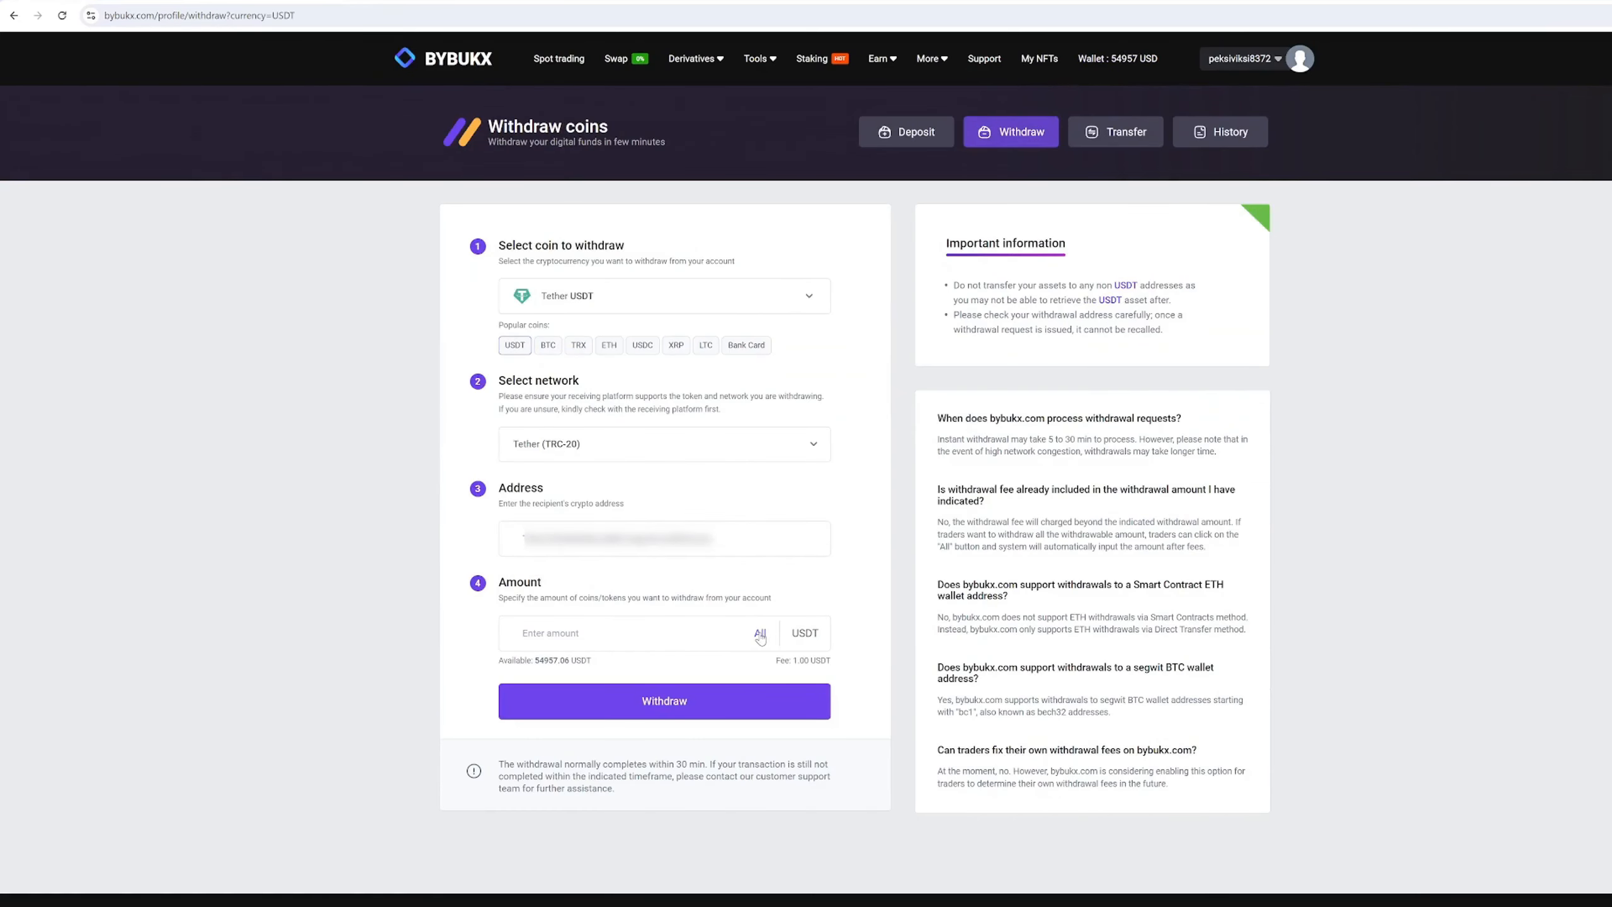
click(664, 701)
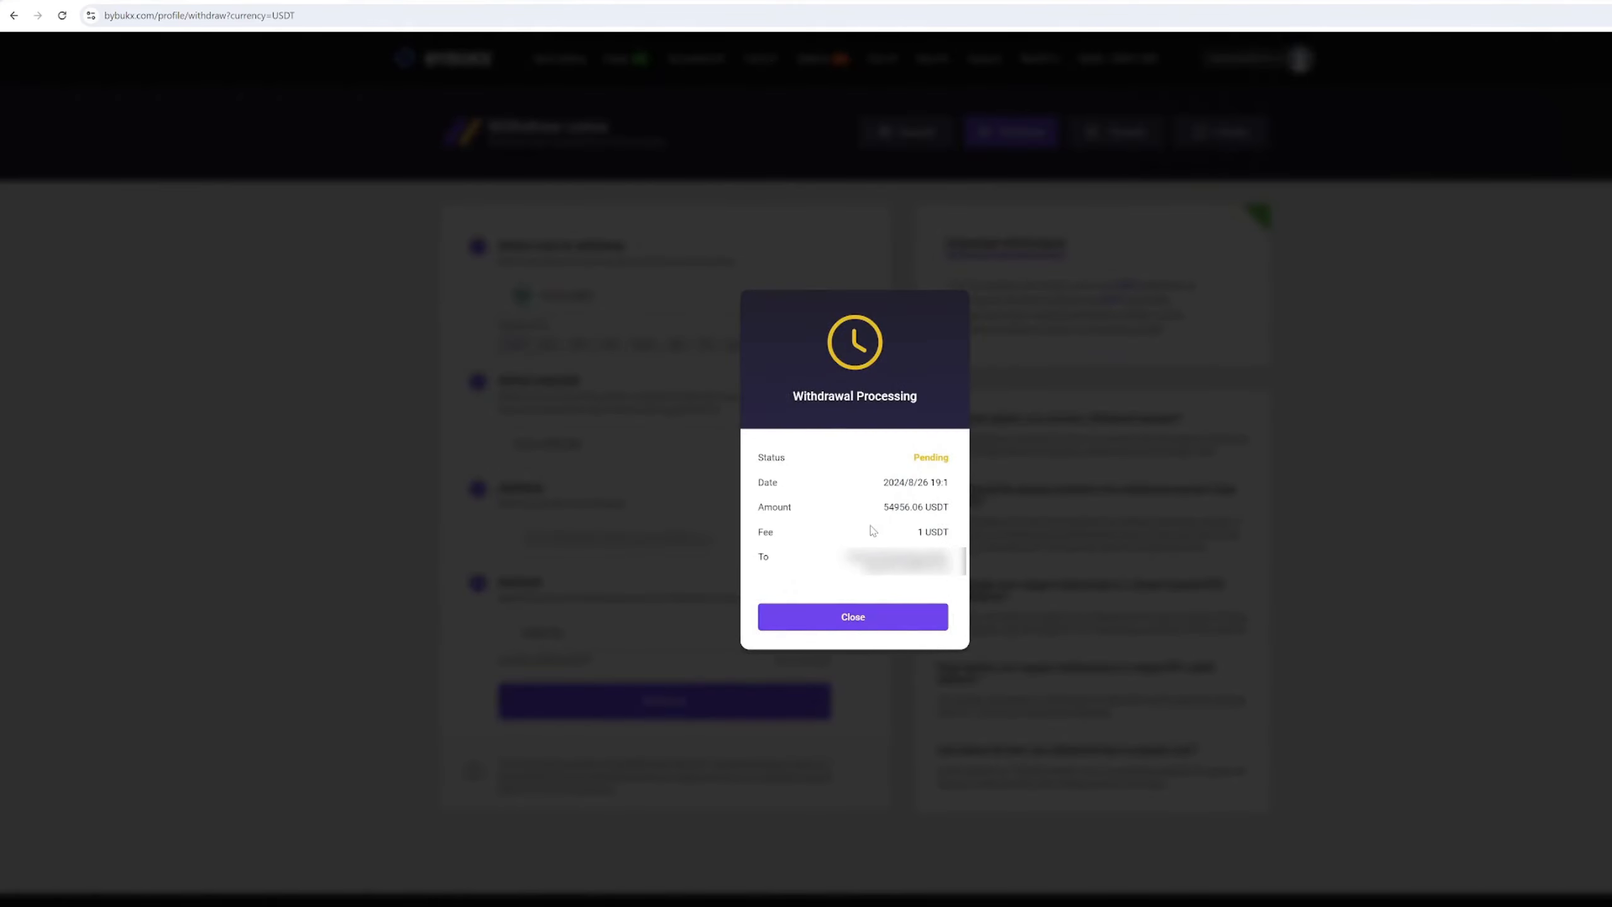
click(852, 617)
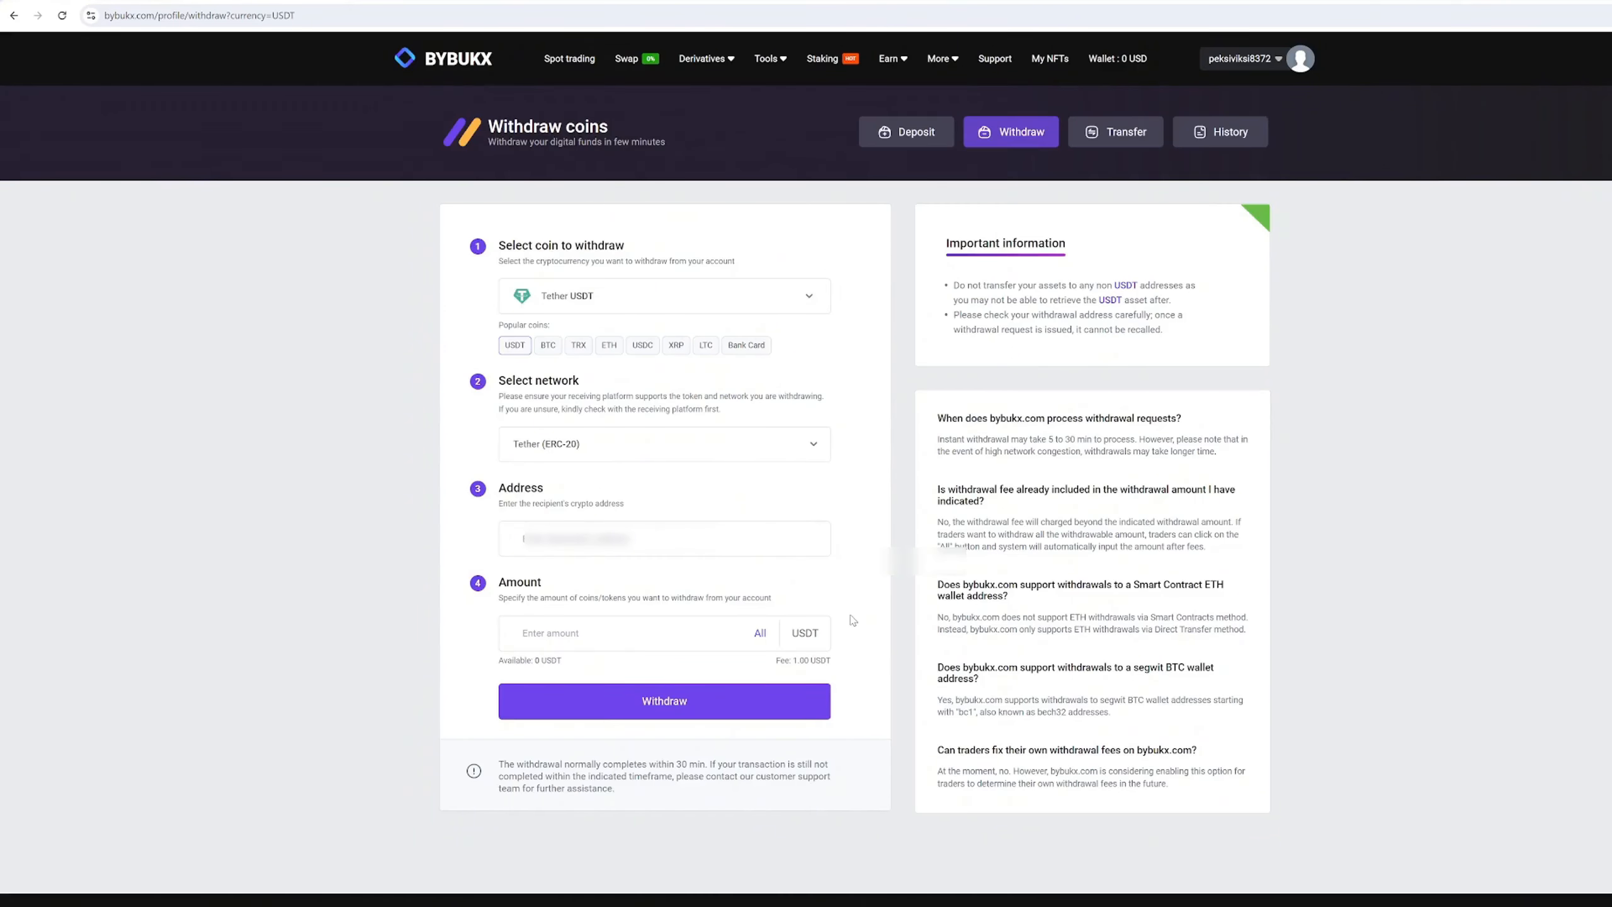
click(1220, 132)
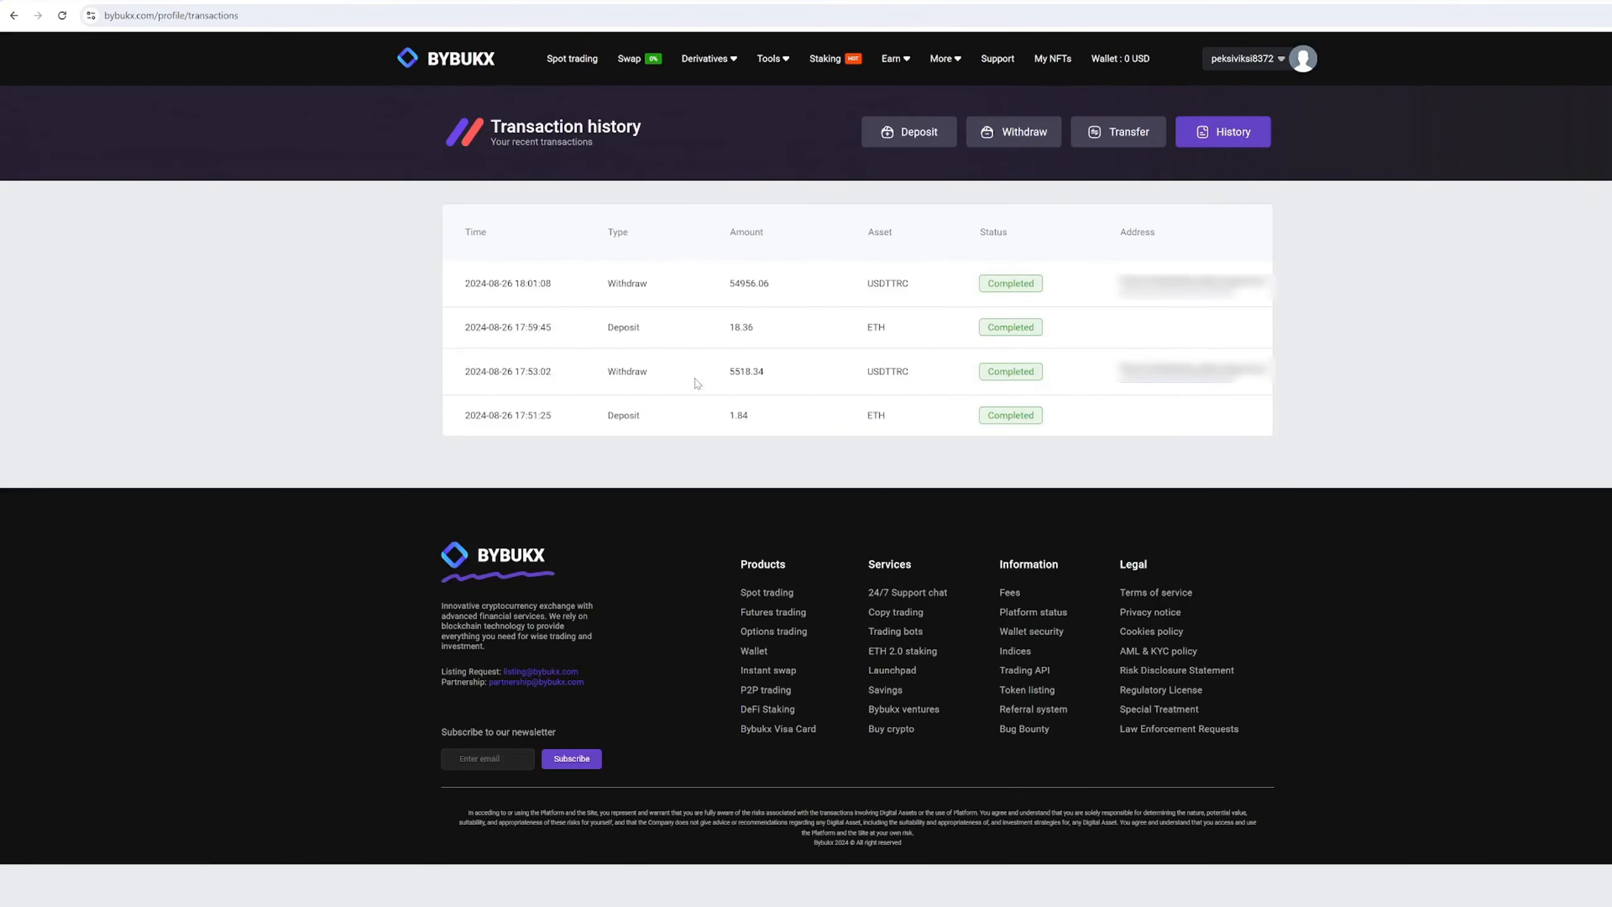
mouse_move(723, 432)
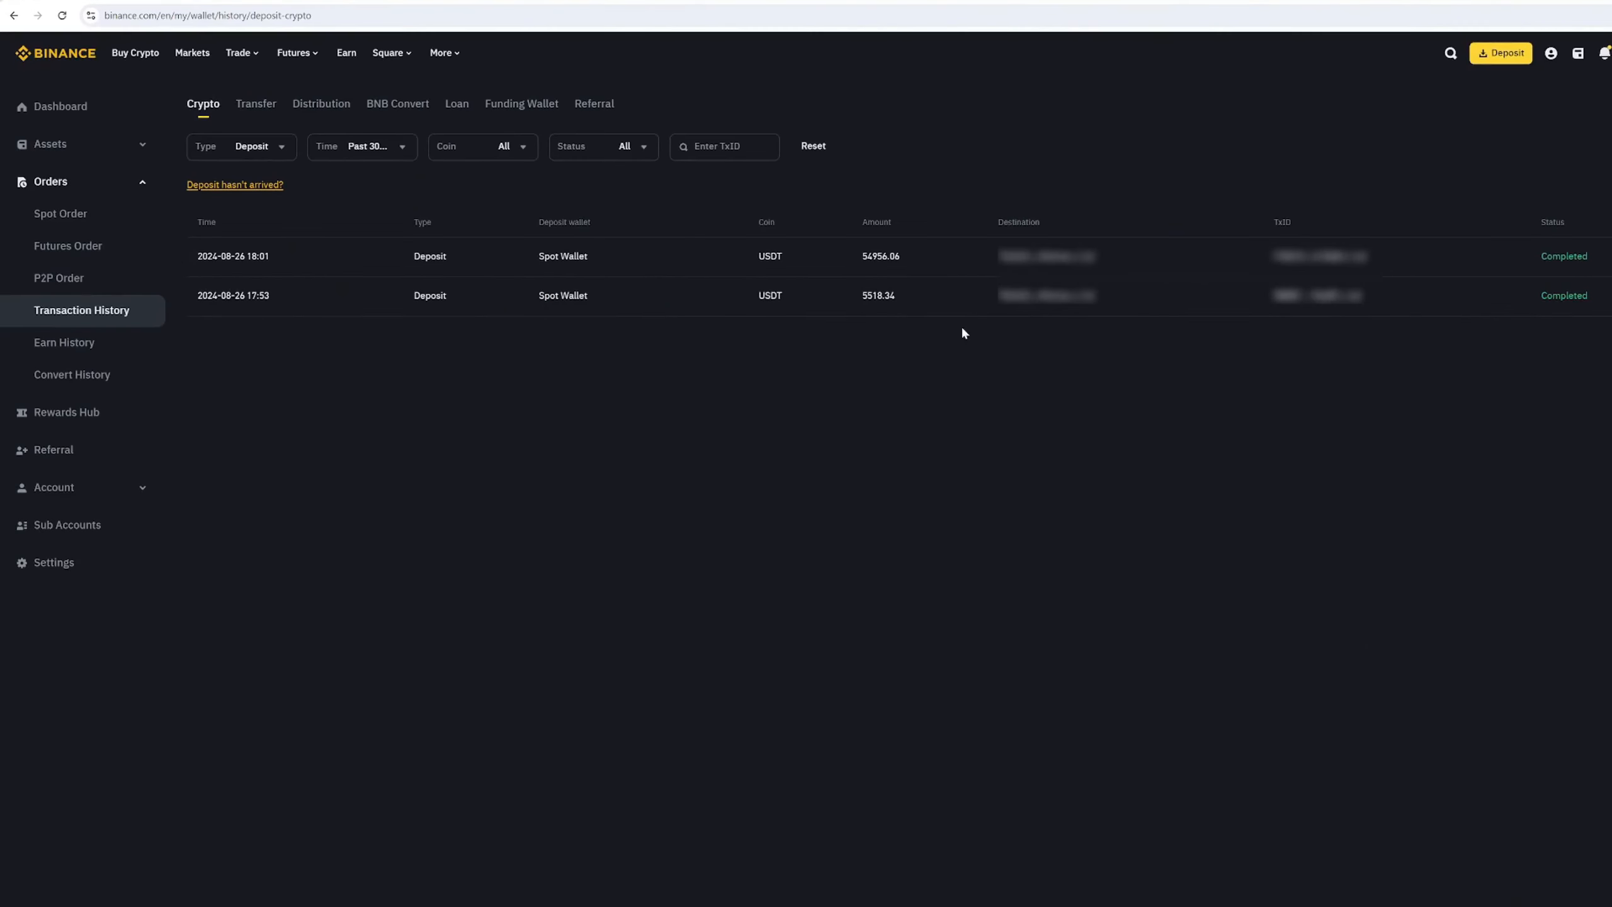
mouse_move(931, 354)
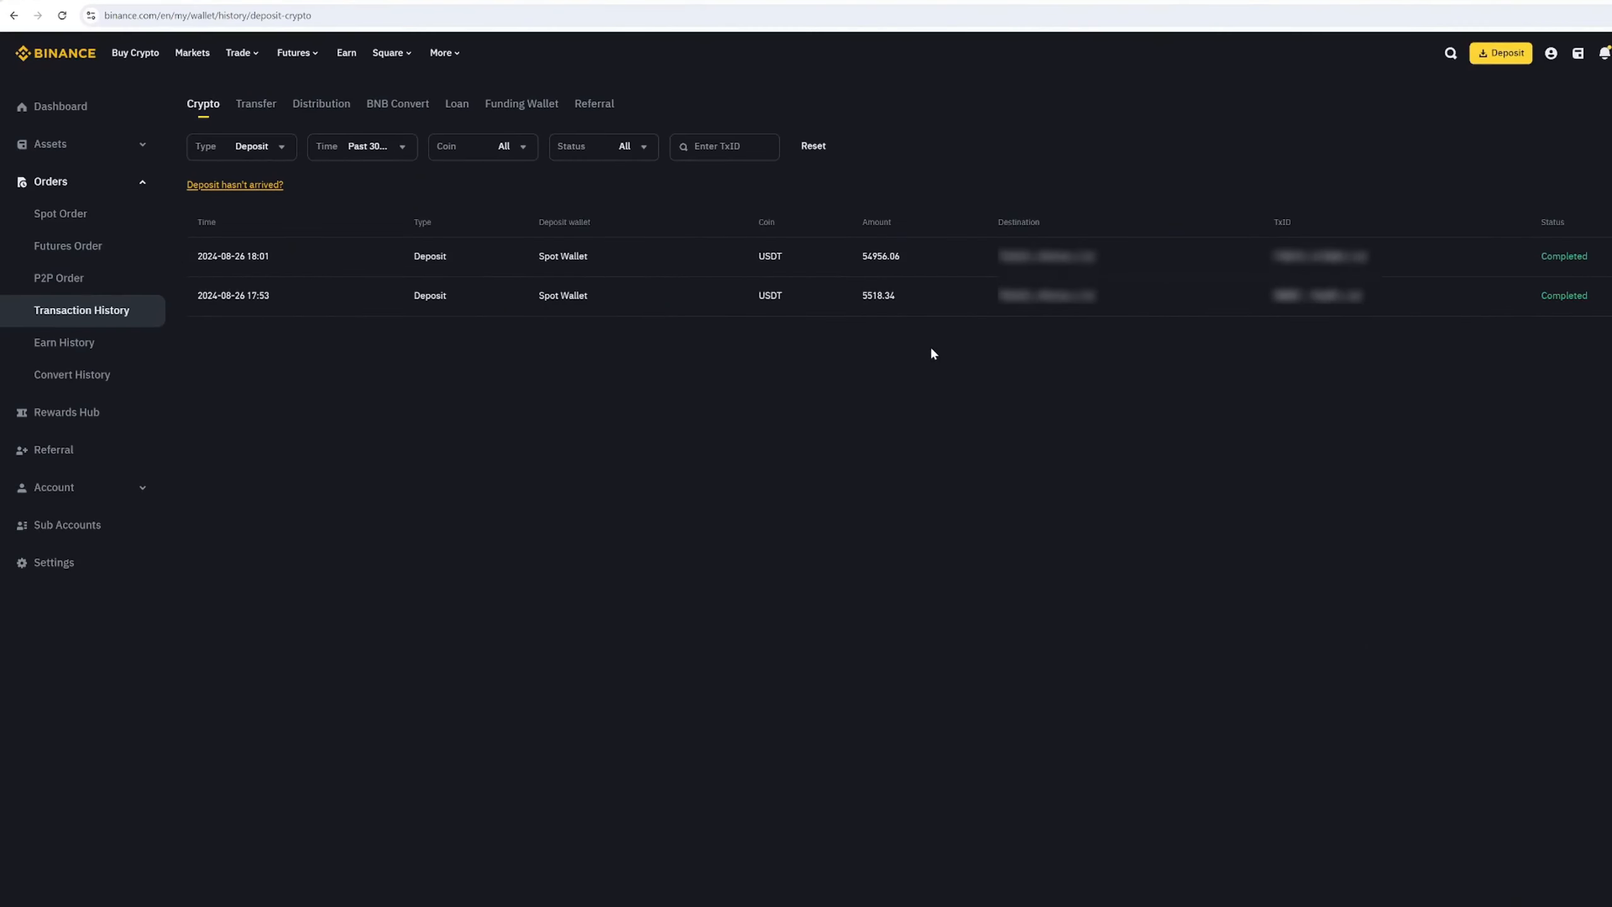